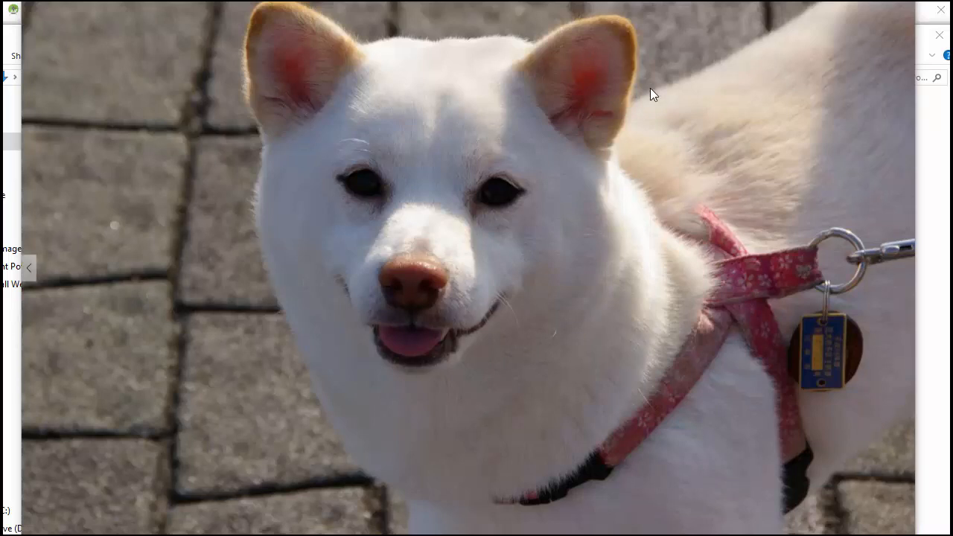
mouse_move(663, 108)
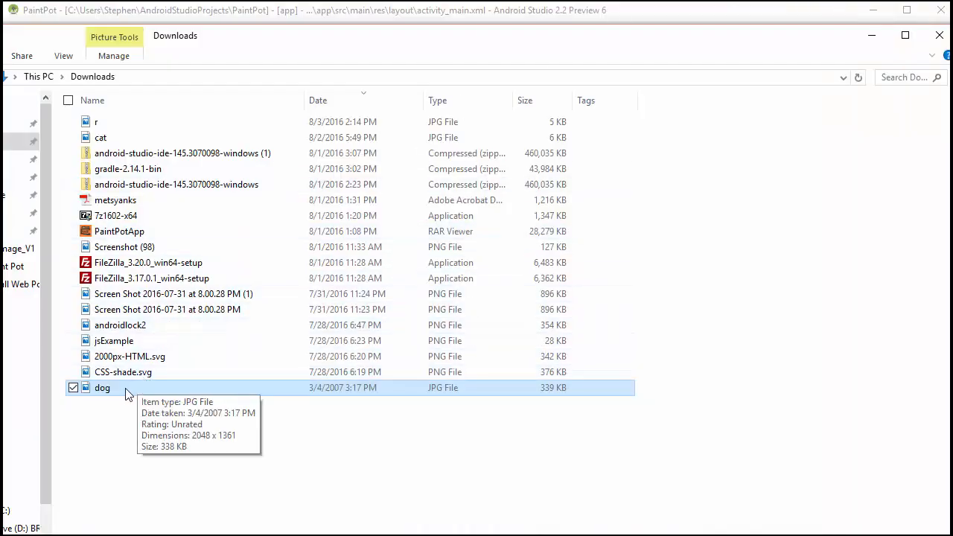
mouse_move(115, 396)
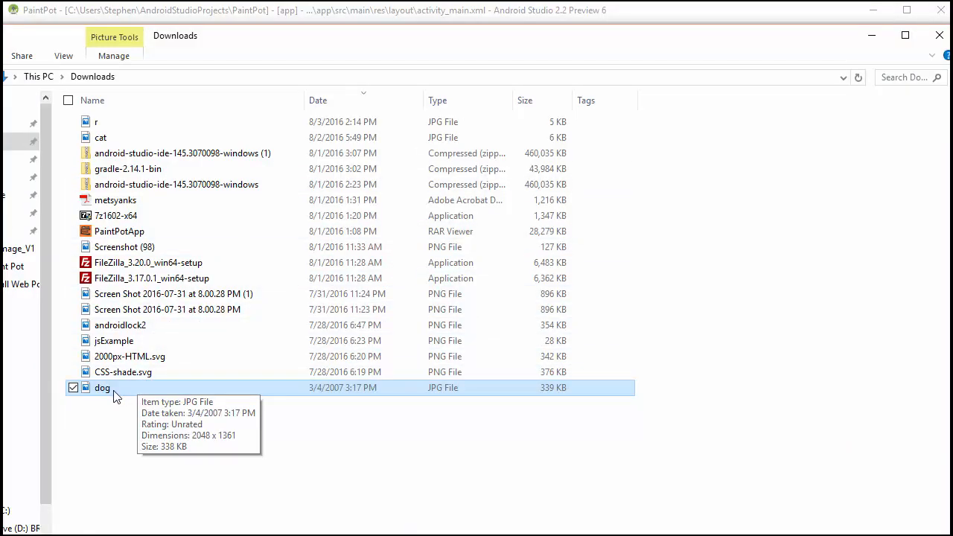
mouse_move(394, 19)
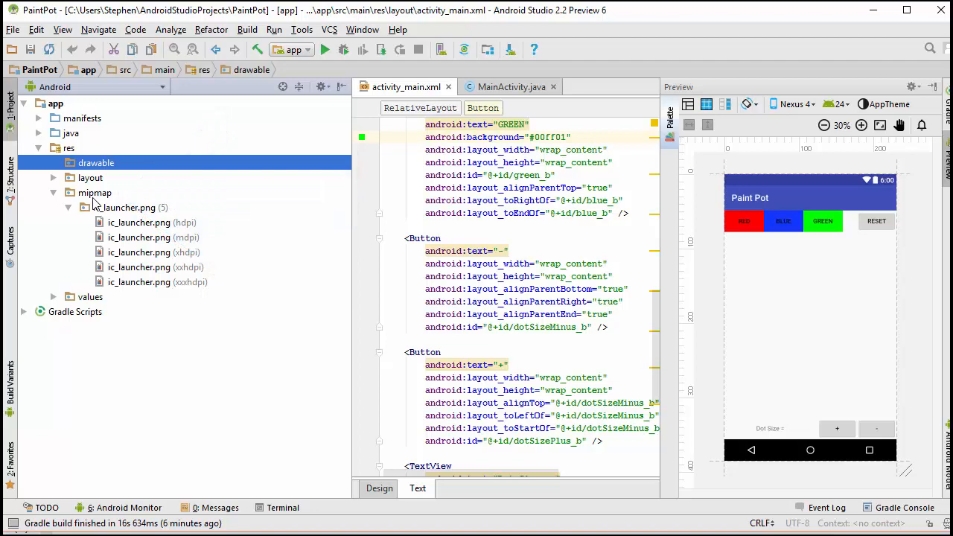
mouse_move(94, 175)
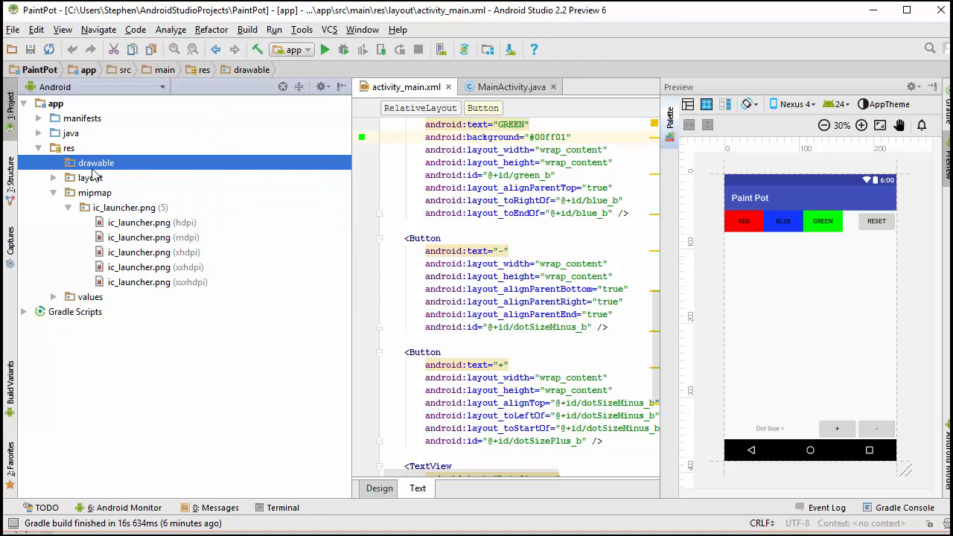
mouse_move(163, 385)
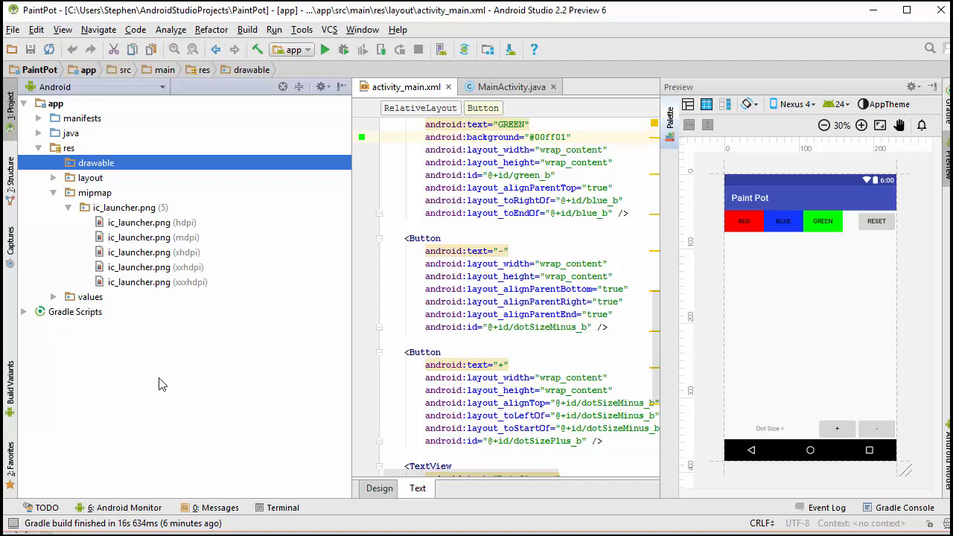
mouse_move(115, 218)
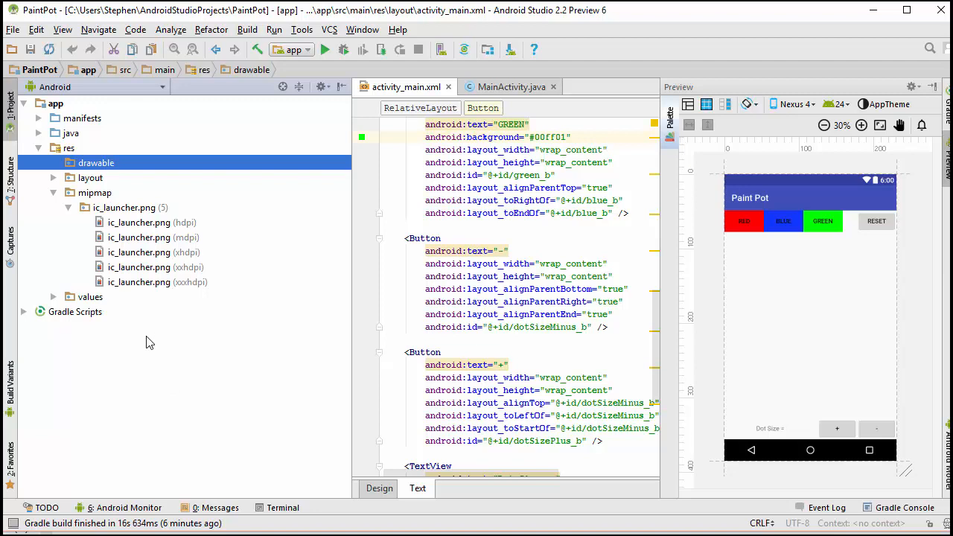
mouse_move(116, 171)
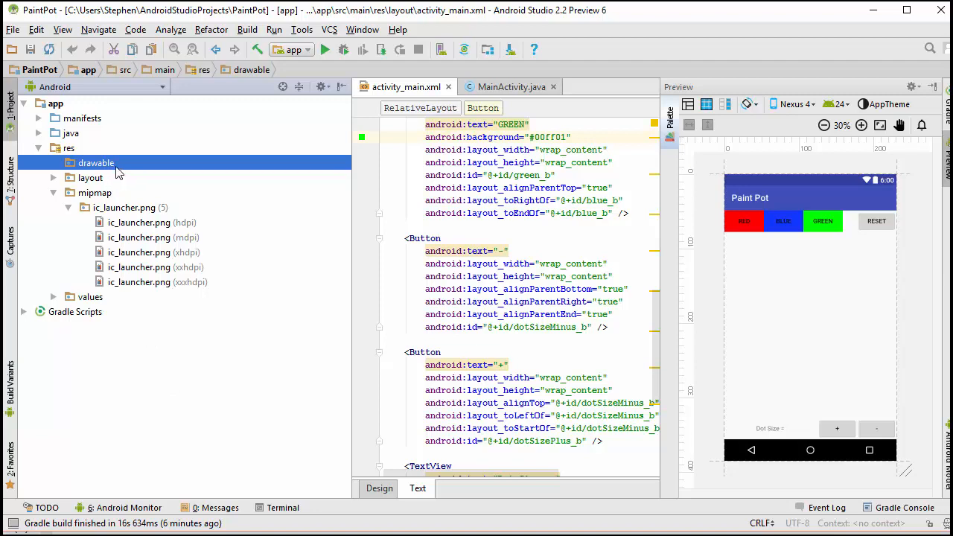
mouse_move(609, 24)
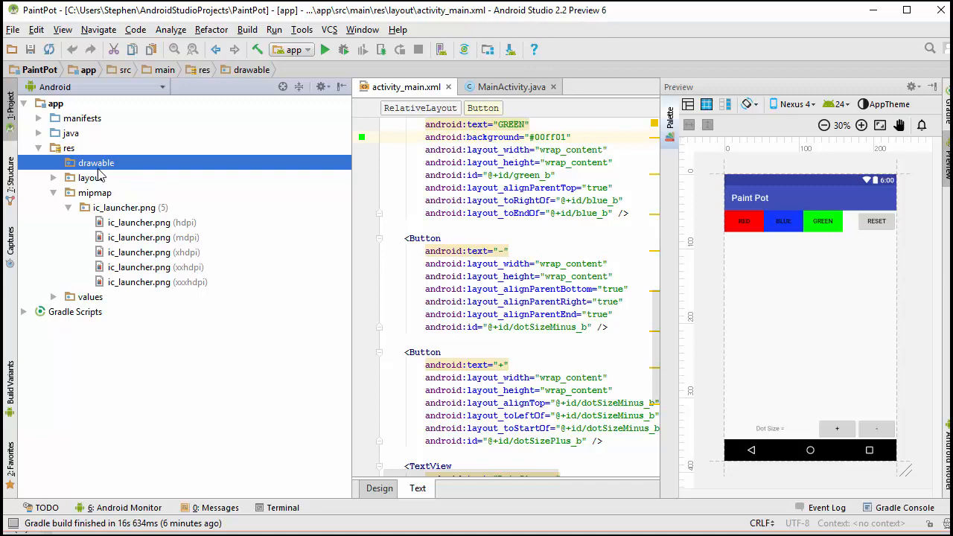
mouse_move(112, 167)
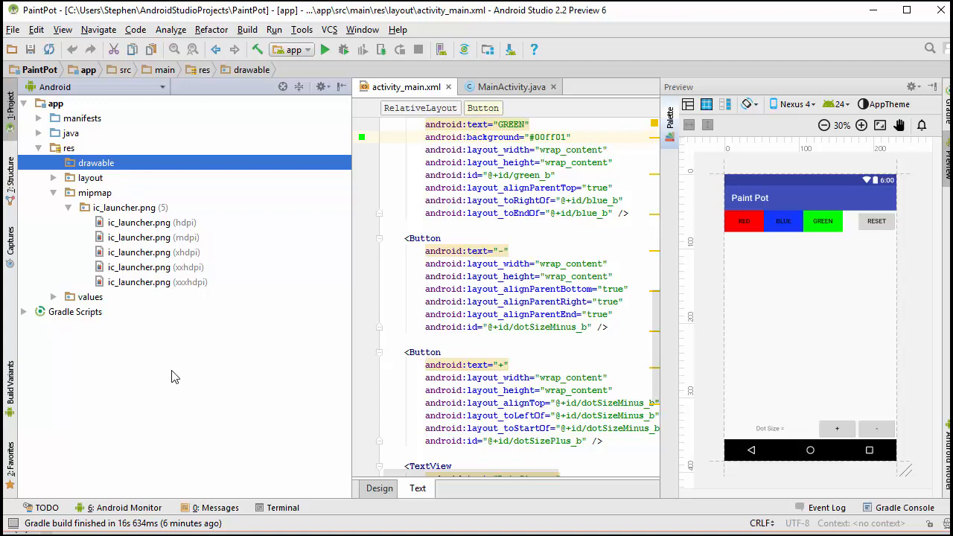
right_click(95, 162)
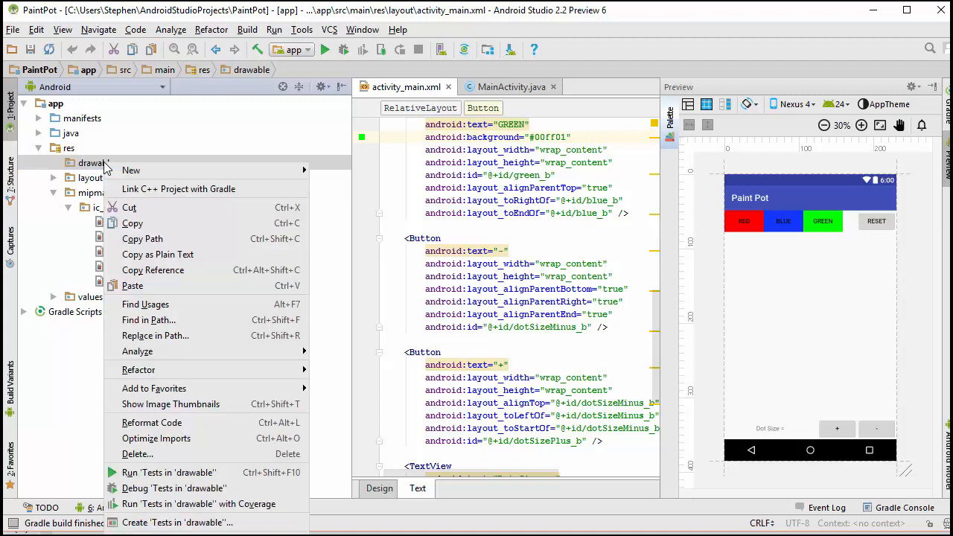
mouse_move(204, 504)
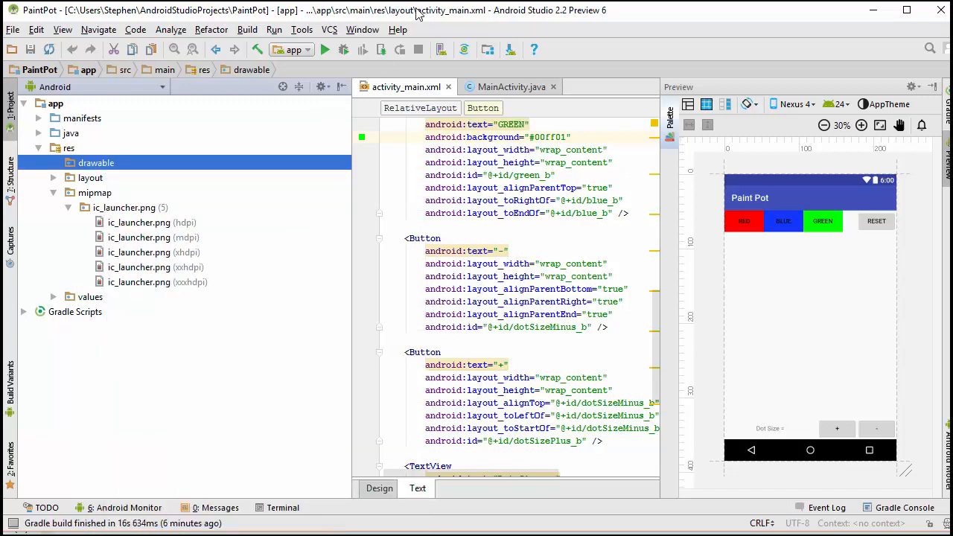
Step: Reveal the PaintPot drawable folder in File Explorer and open it to add dog.jpg
right_click(96, 163)
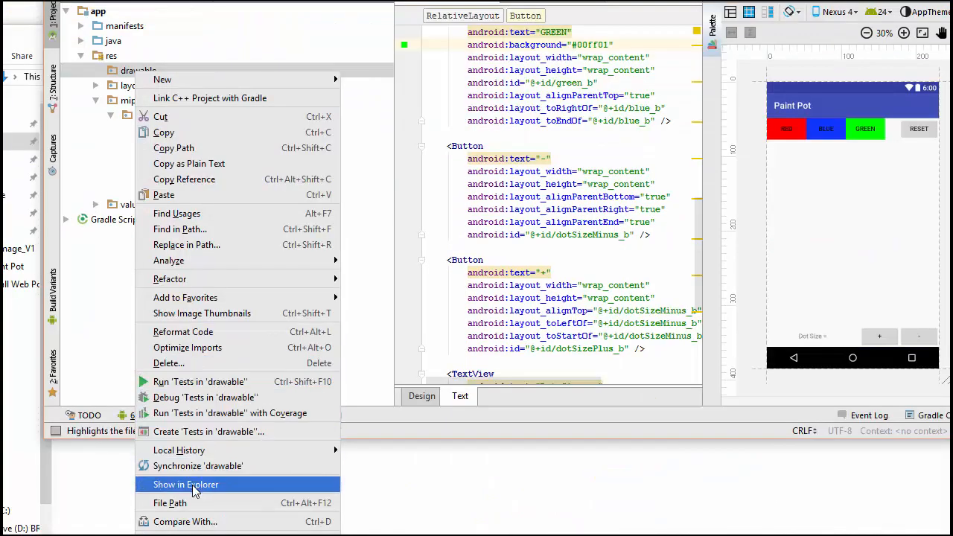
click(185, 484)
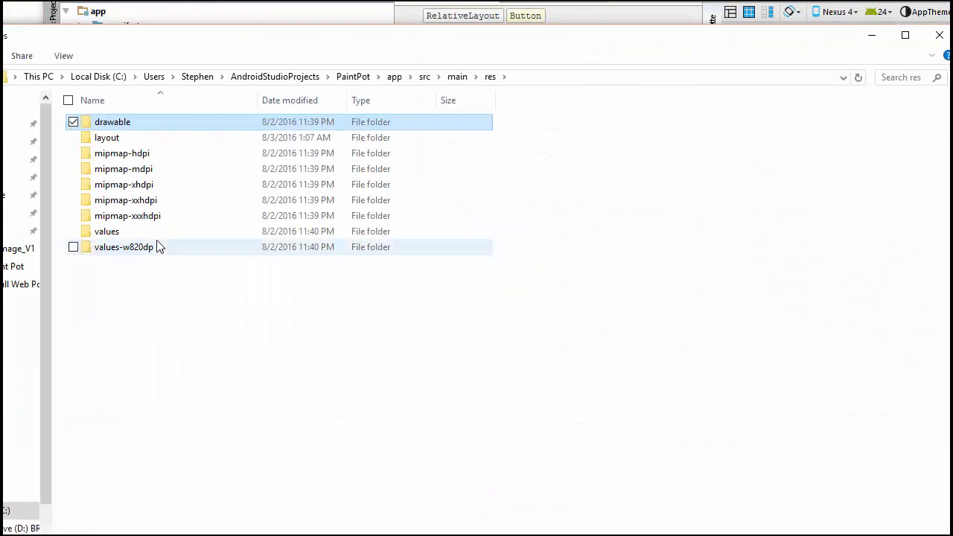
mouse_move(134, 130)
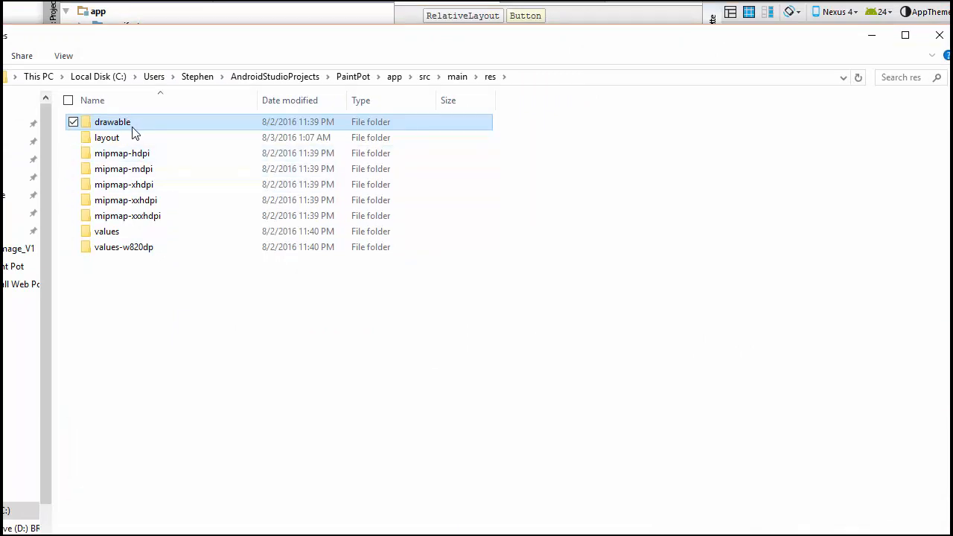
double_click(112, 122)
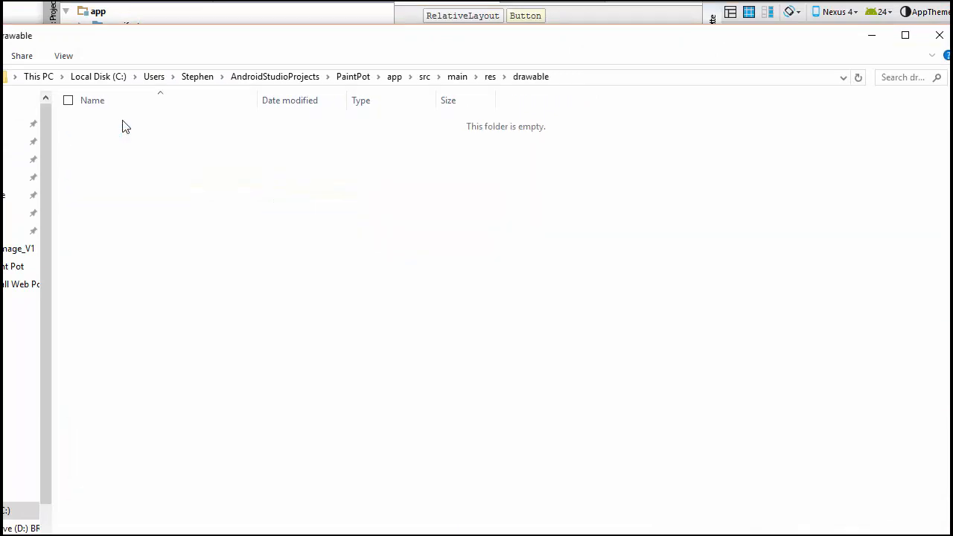
mouse_move(332, 52)
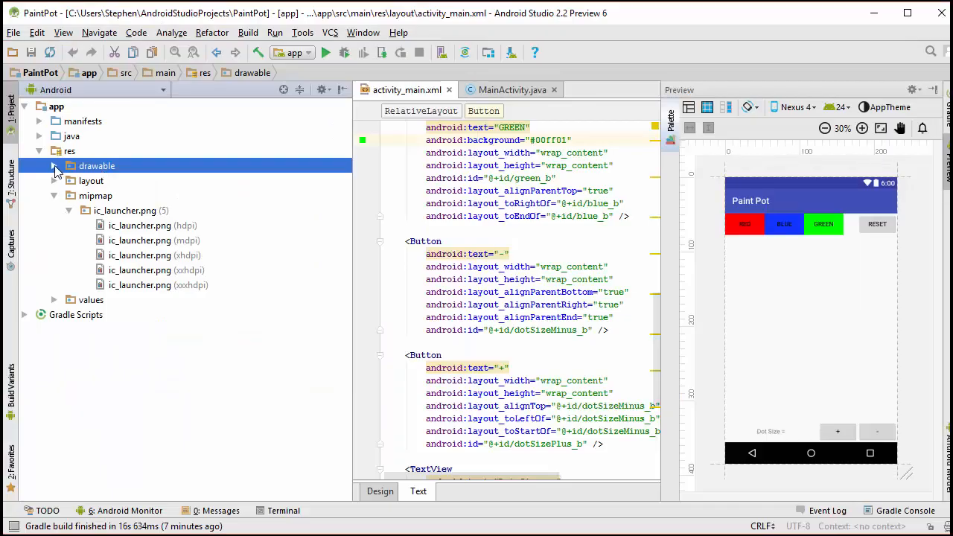
Step: Expand res/drawable to confirm dog.jpg is listed, then show activity_main.xml in Design view
click(54, 166)
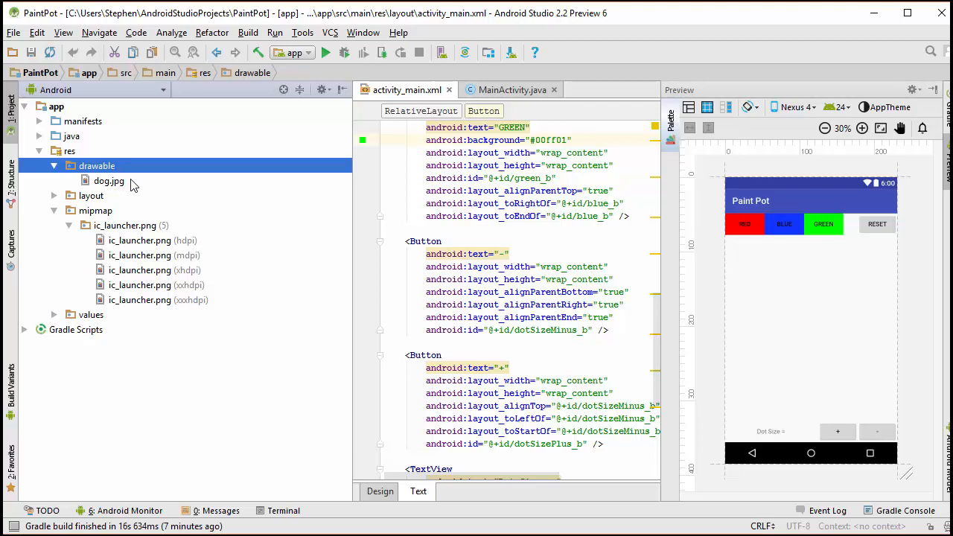
mouse_move(121, 188)
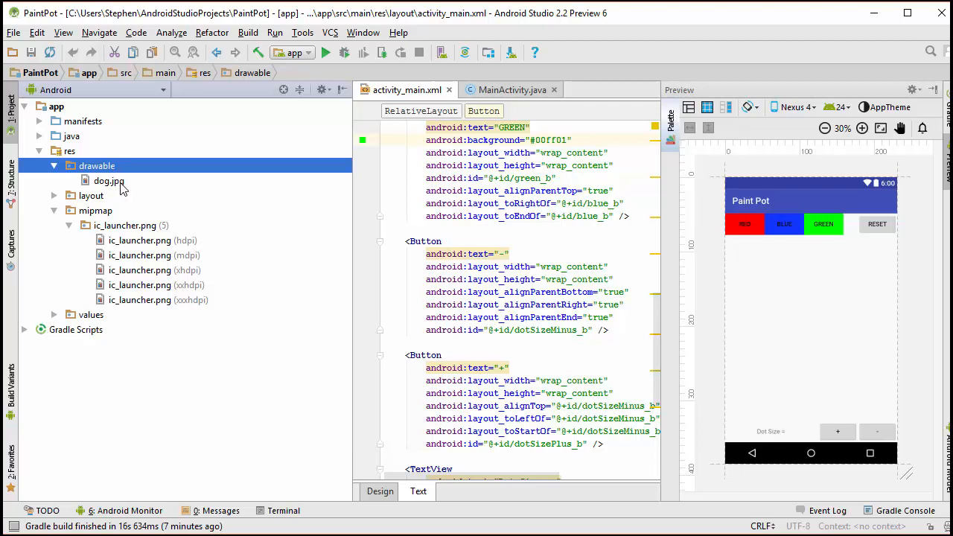
mouse_move(143, 212)
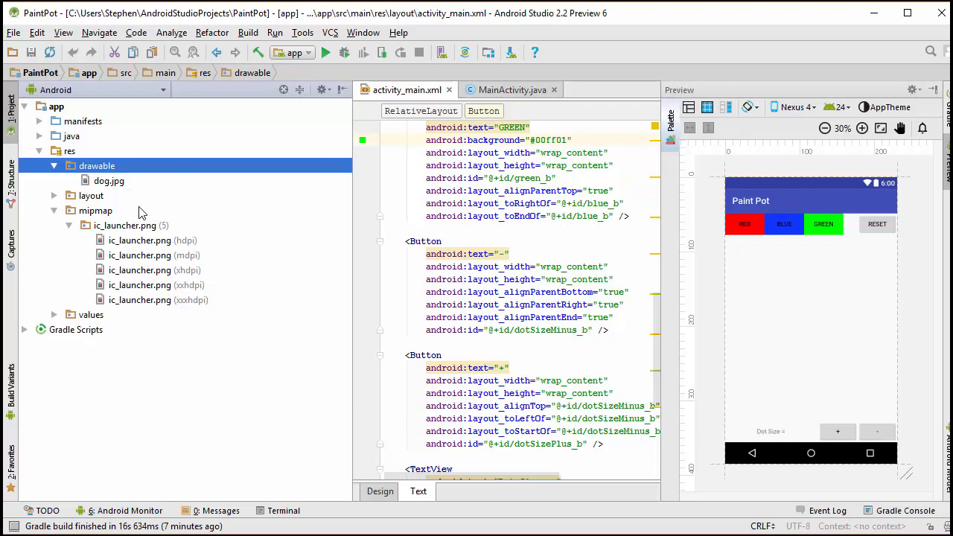
mouse_move(164, 200)
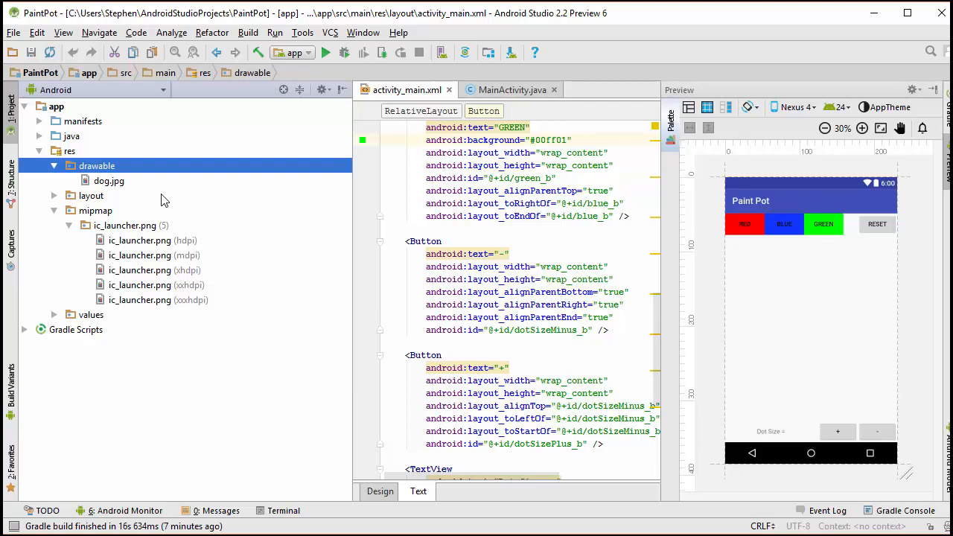
mouse_move(116, 193)
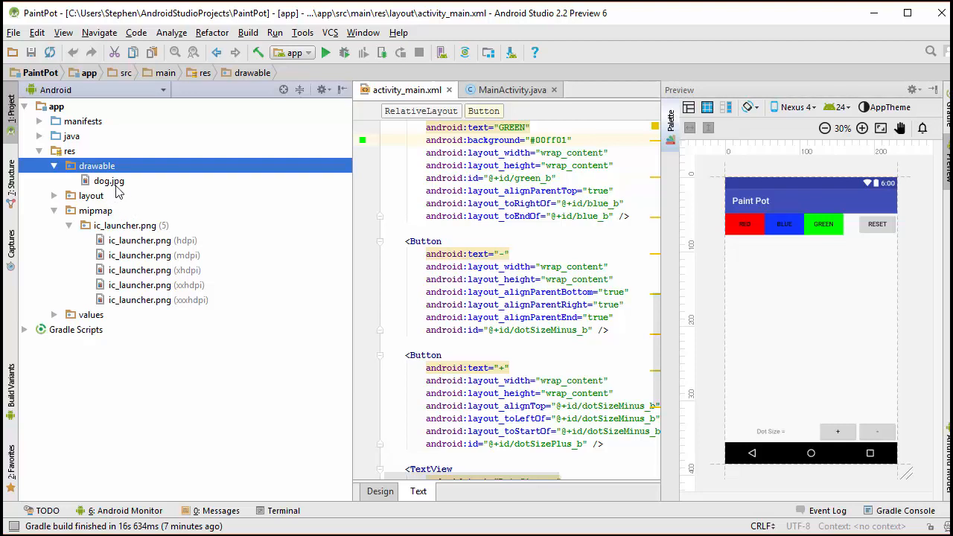
click(380, 491)
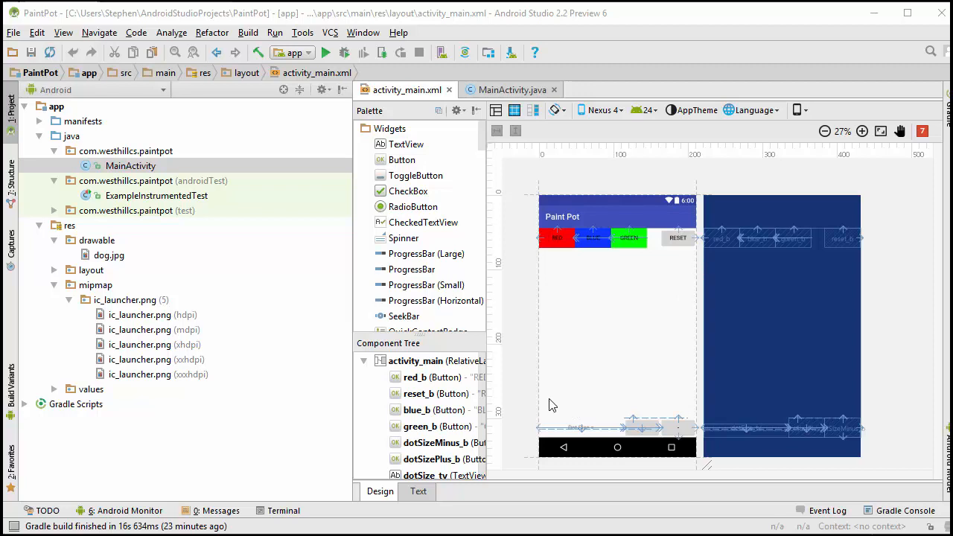
mouse_move(625, 311)
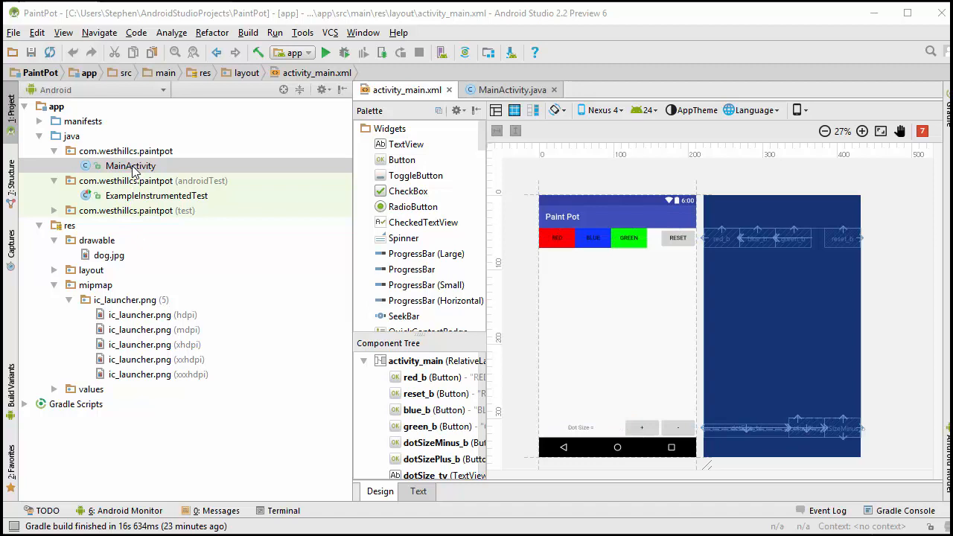
click(130, 166)
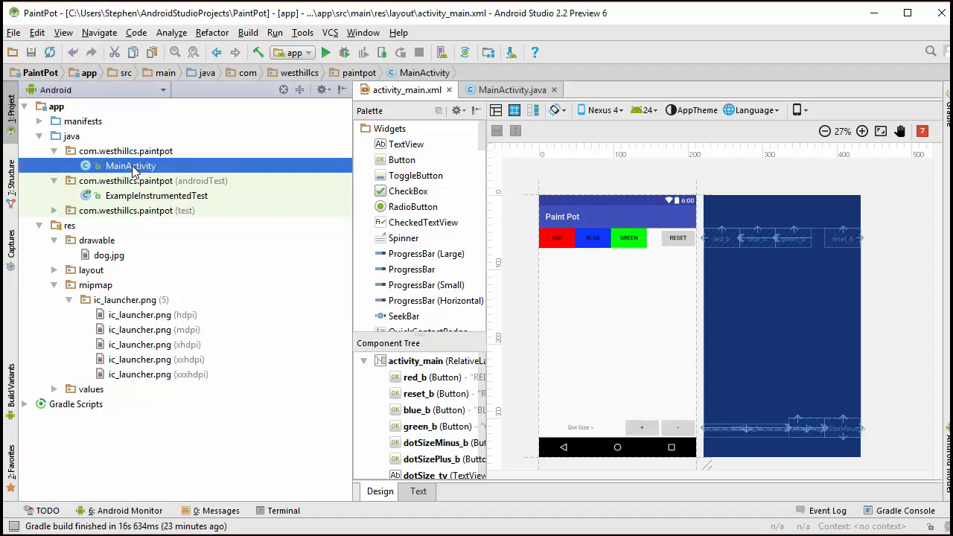
Step: Create class PaintPotView with superclass android.view.View in the com.westhillcs.paintpot package
right_click(131, 165)
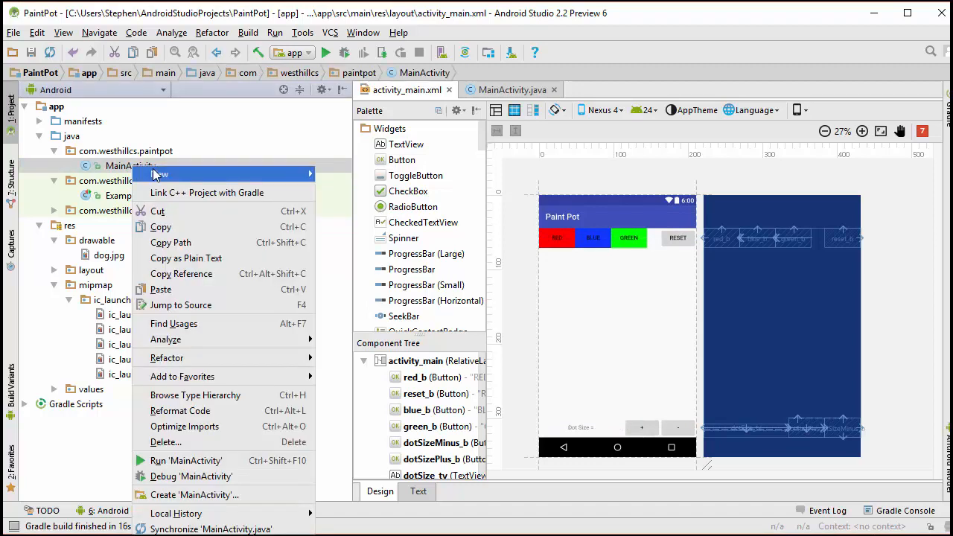
click(159, 174)
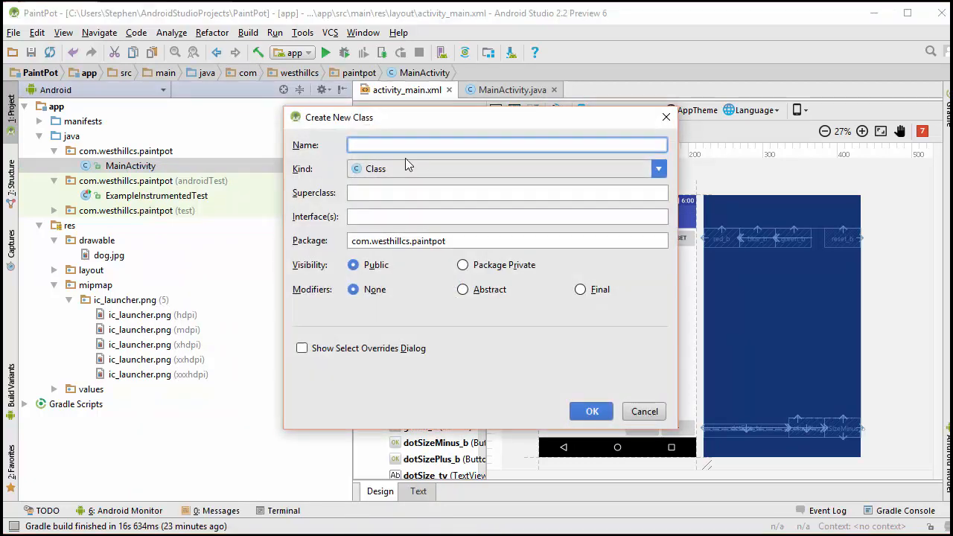
text(P)
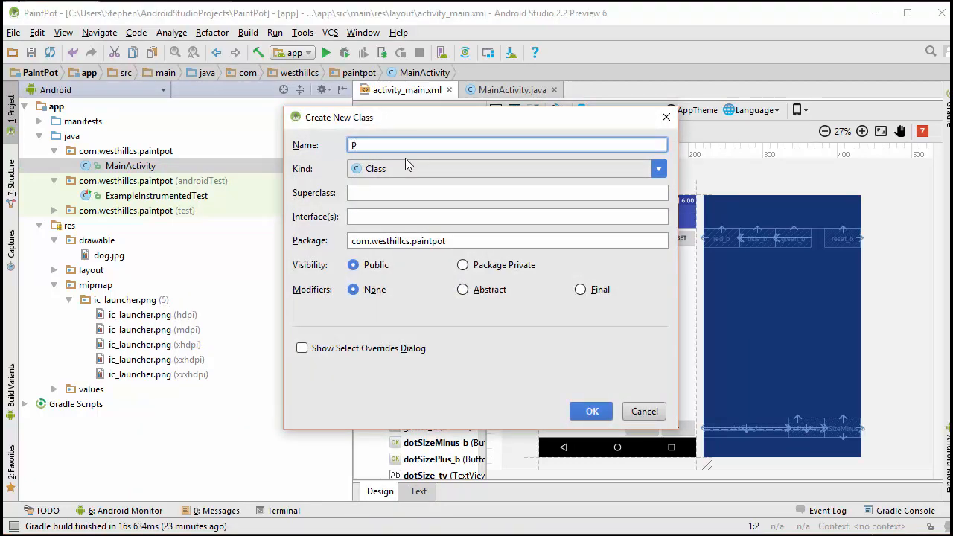
text(aintPotView)
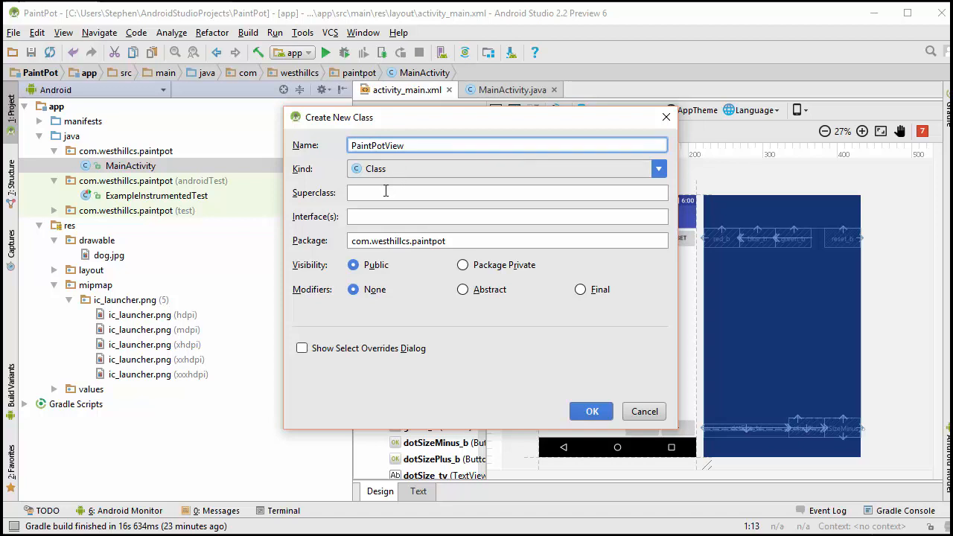
text(View)
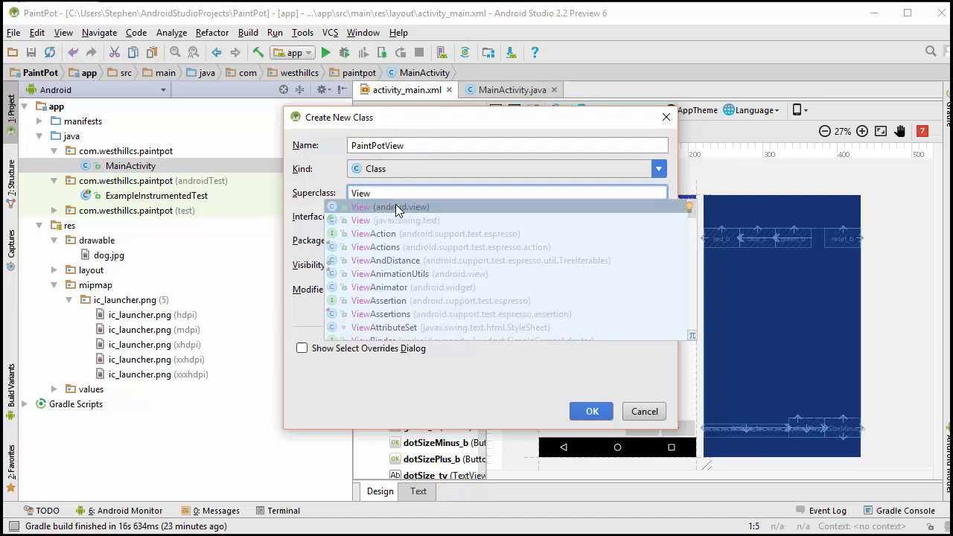
click(390, 207)
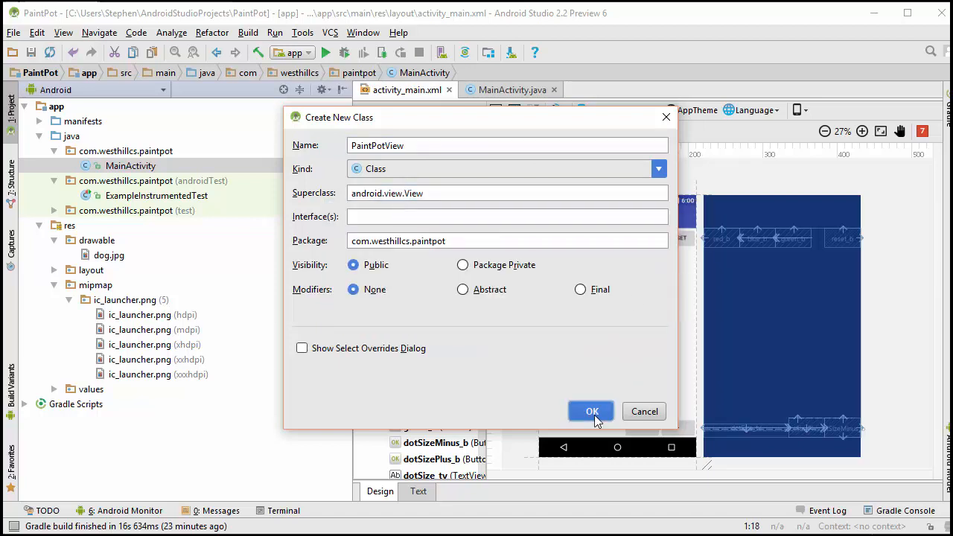
click(591, 411)
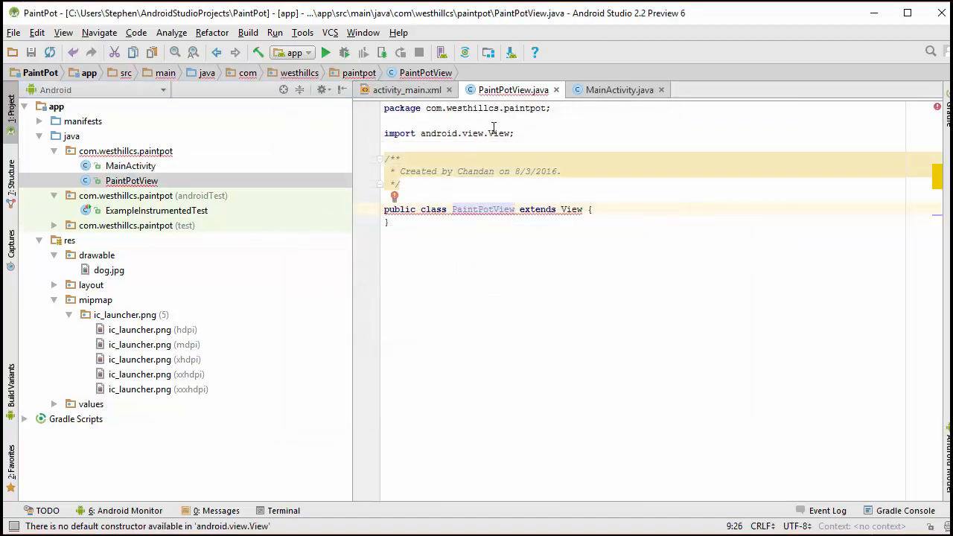
mouse_move(483, 209)
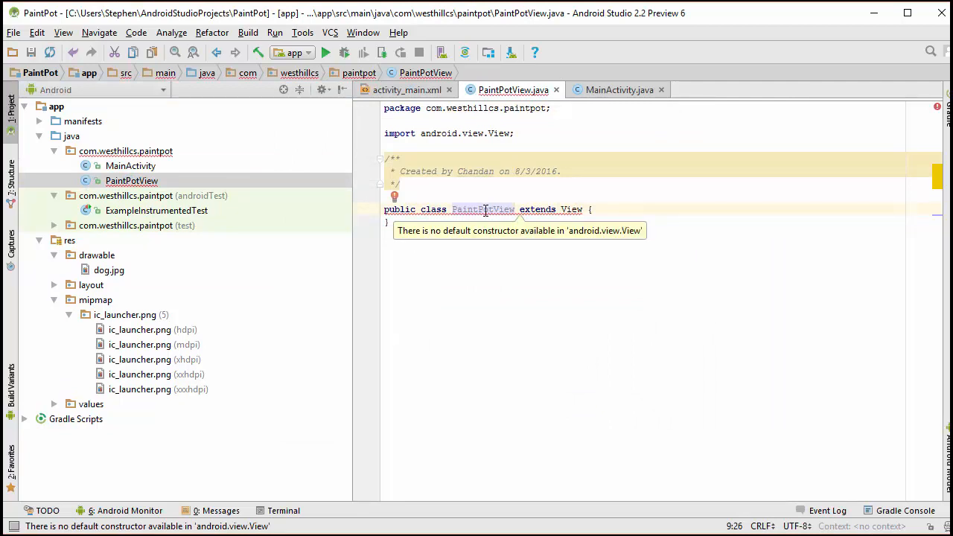
mouse_move(447, 266)
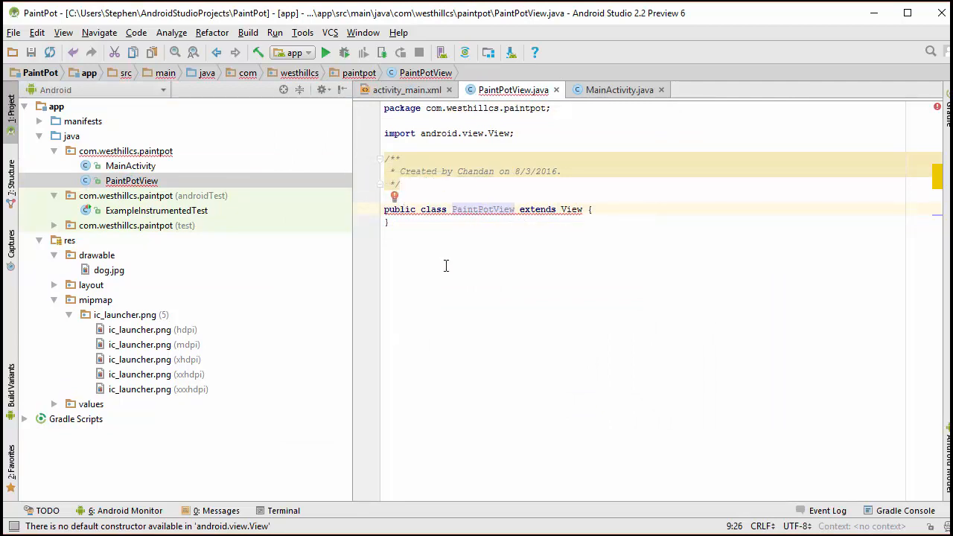
mouse_move(428, 103)
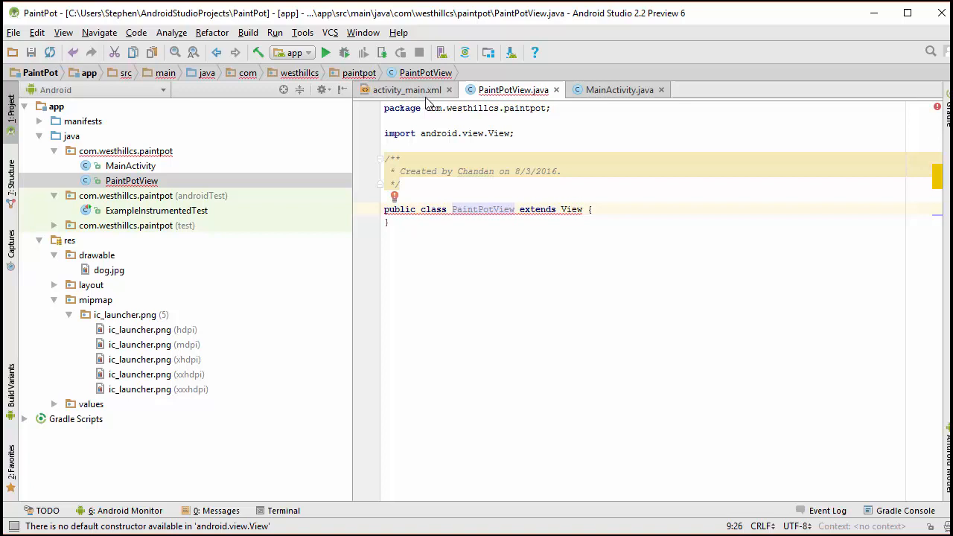
Step: Glance at activity_main.xml, then show fixes for PaintPotView's missing default constructor
click(406, 89)
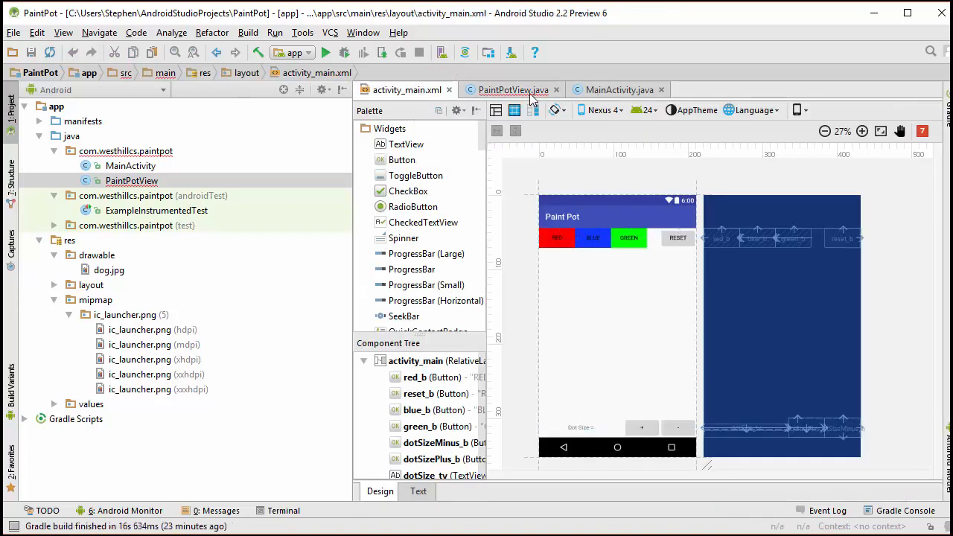
click(513, 89)
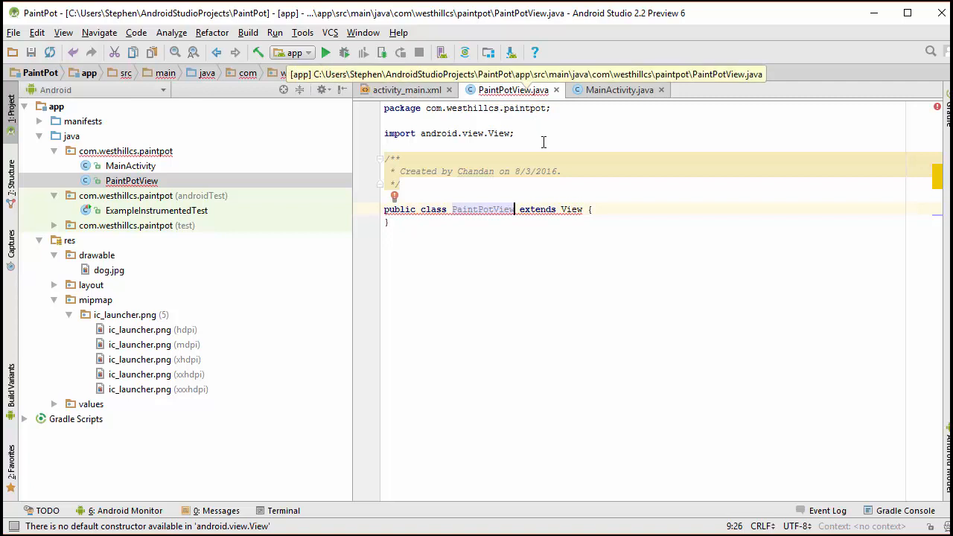
click(397, 195)
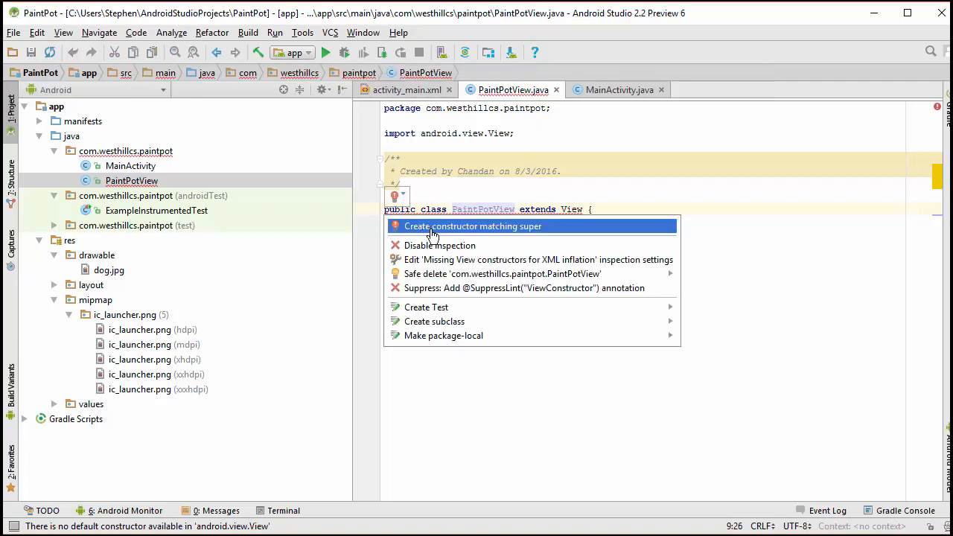
Step: Choose 'Create constructor matching super' and select the three View constructors up to defStyleAttr
click(474, 226)
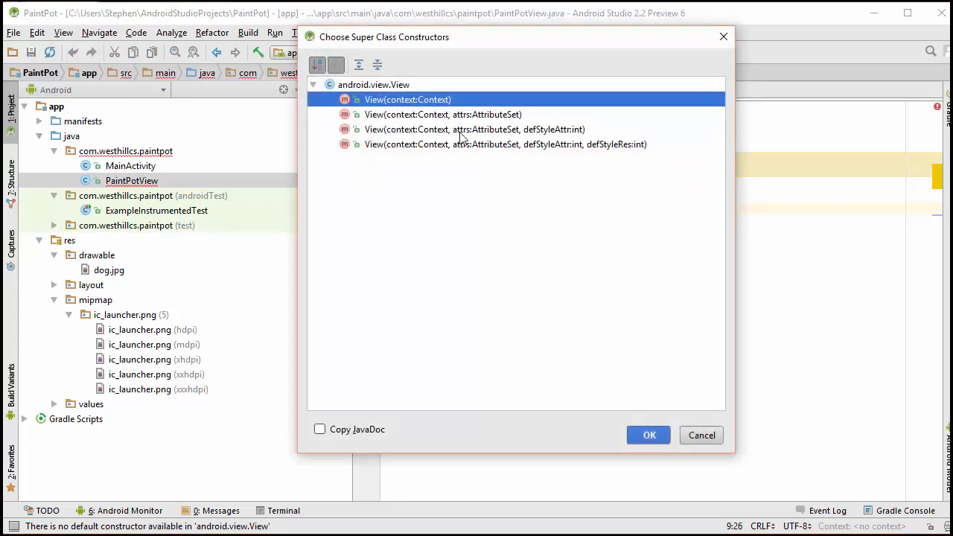
click(474, 129)
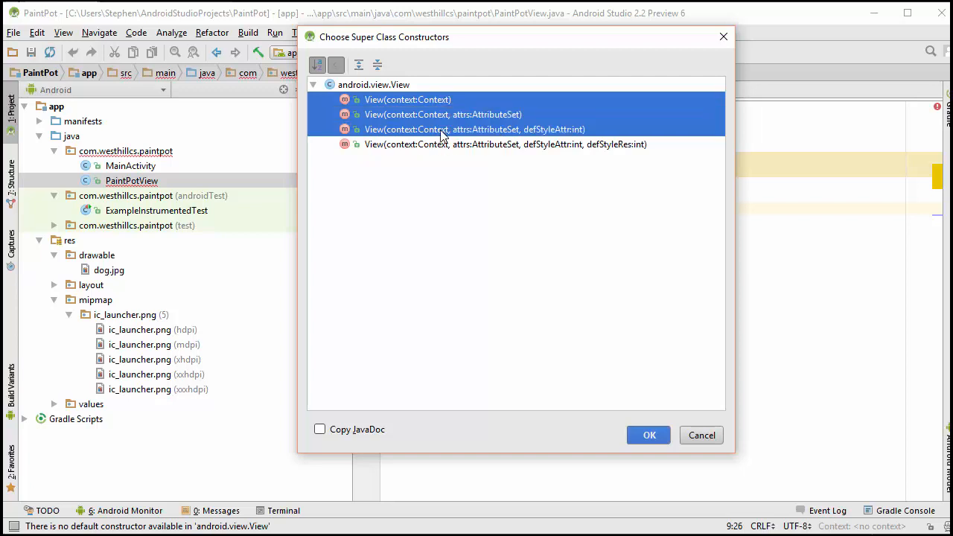
mouse_move(512, 228)
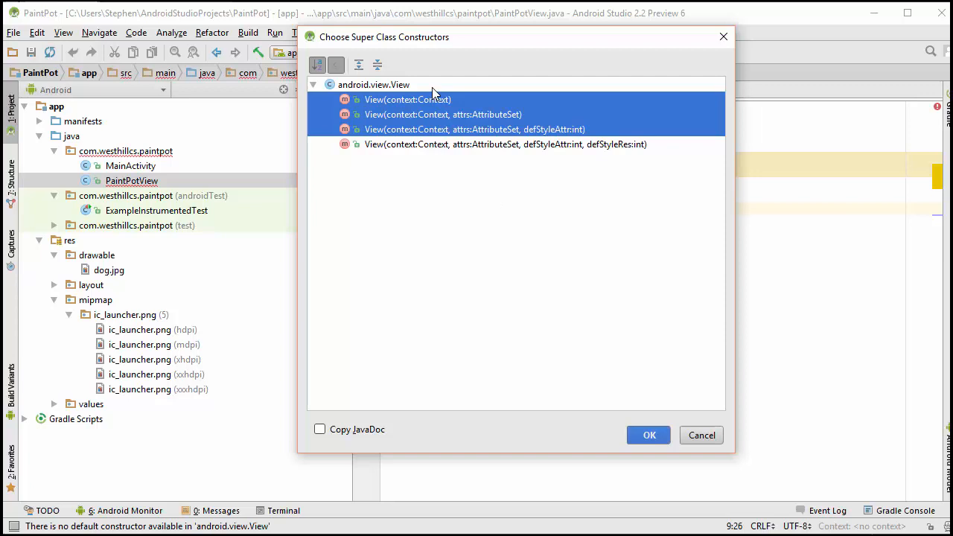
mouse_move(509, 134)
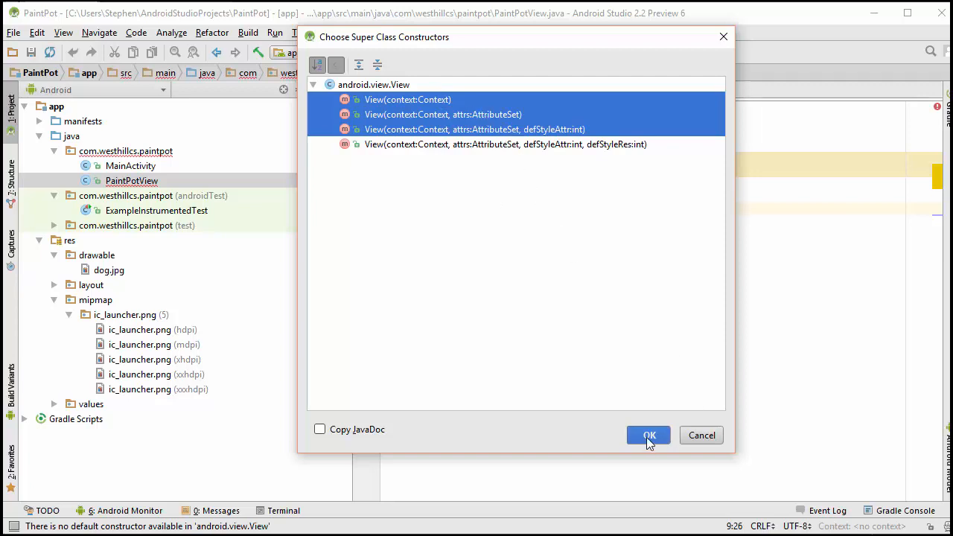
Step: Generate the three super-calling PaintPotView constructors and switch back to activity_main.xml
click(648, 435)
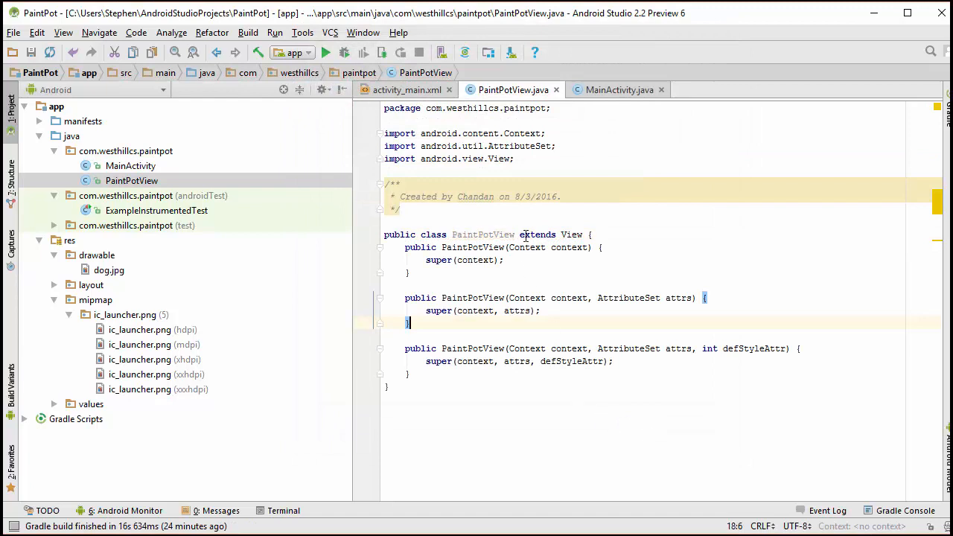
mouse_move(555, 396)
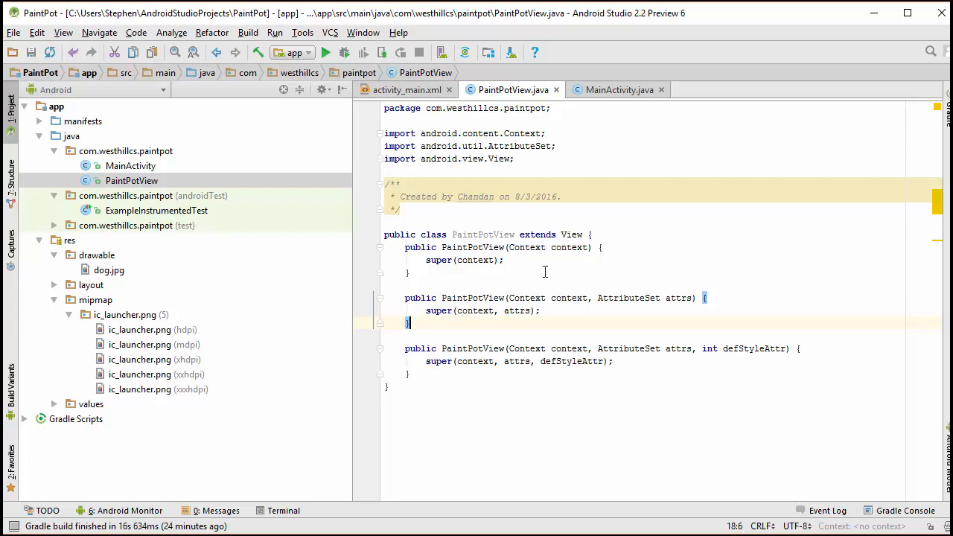
click(405, 89)
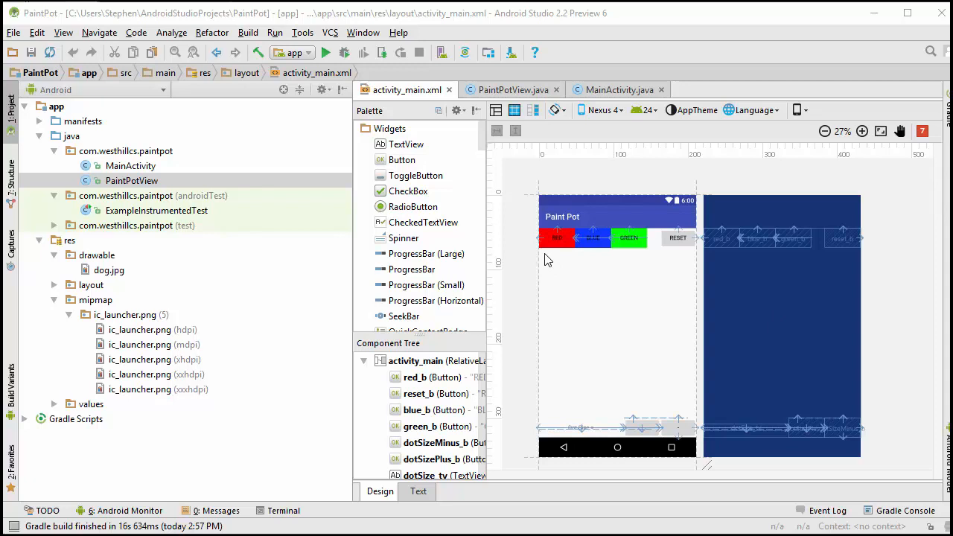
mouse_move(629, 239)
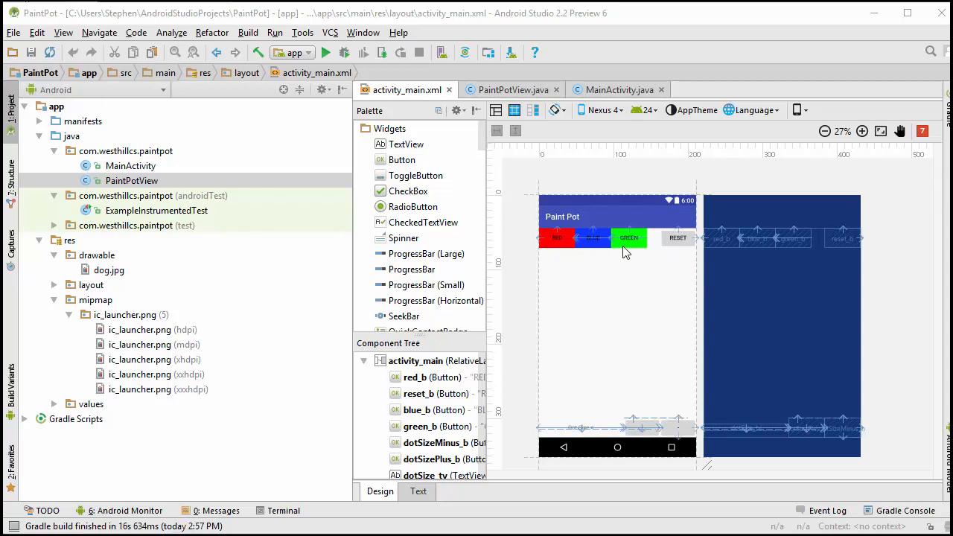
mouse_move(658, 393)
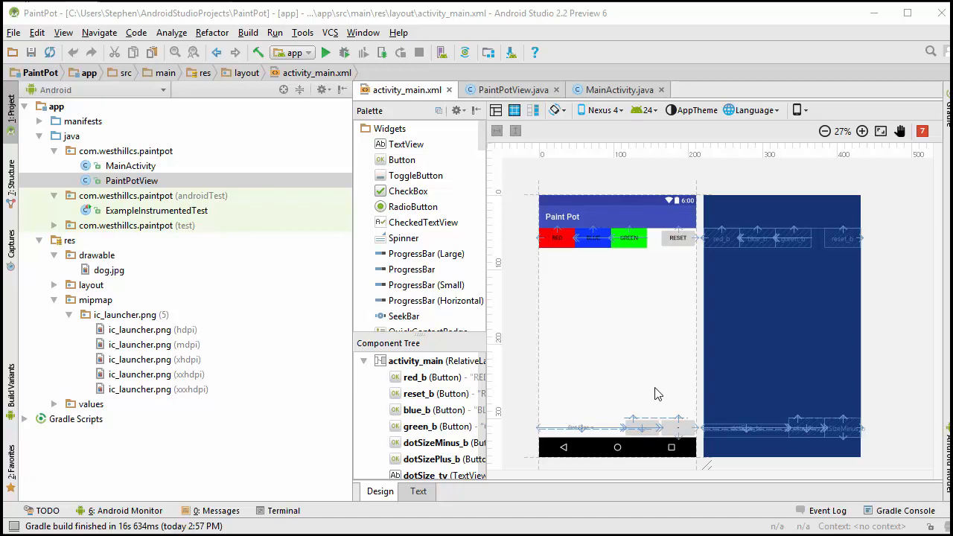
mouse_move(659, 352)
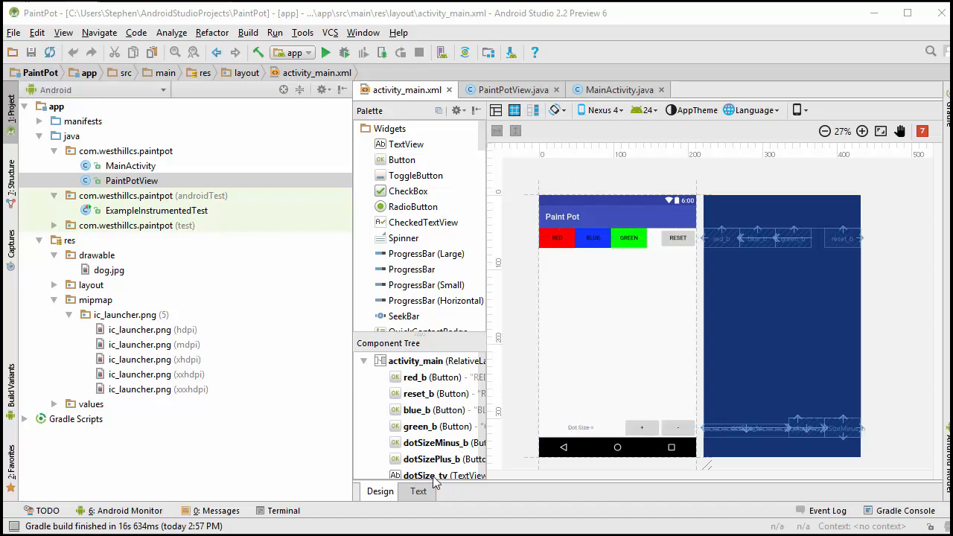
Step: Switch the activity_main layout editor to its XML Text view with live preview
click(418, 490)
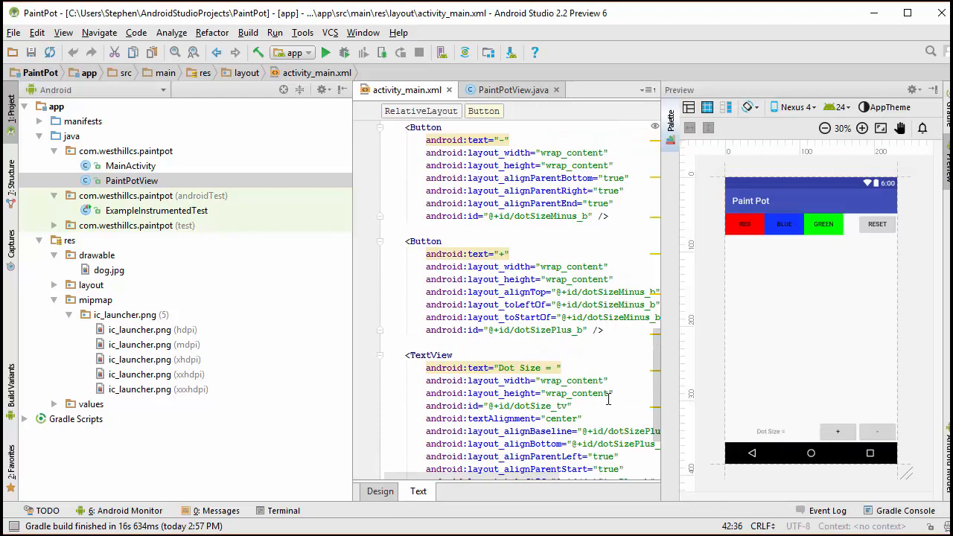
Step: After the Dot Size TextView, begin typing a <com.westhillcs.paintpot.PaintPotView element
scroll(down, 3)
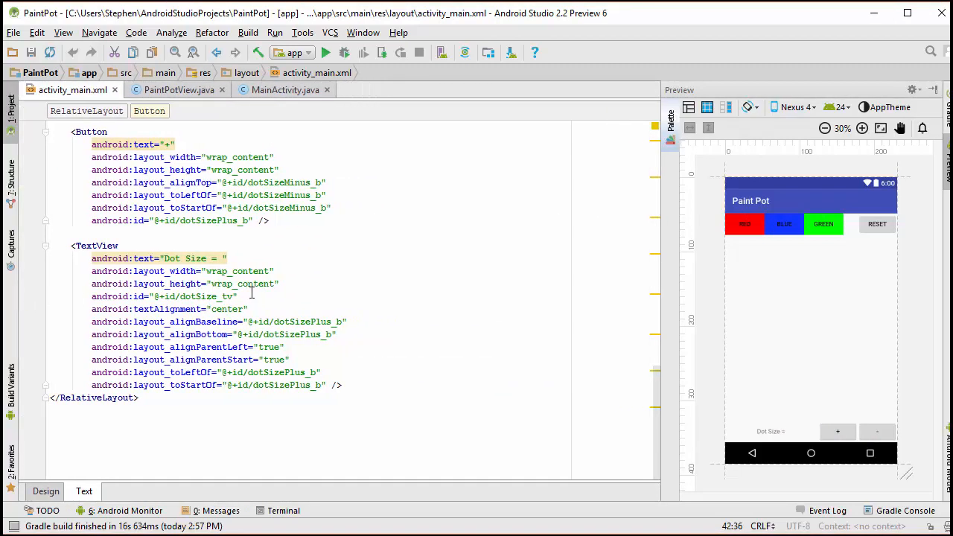
scroll(up, 3)
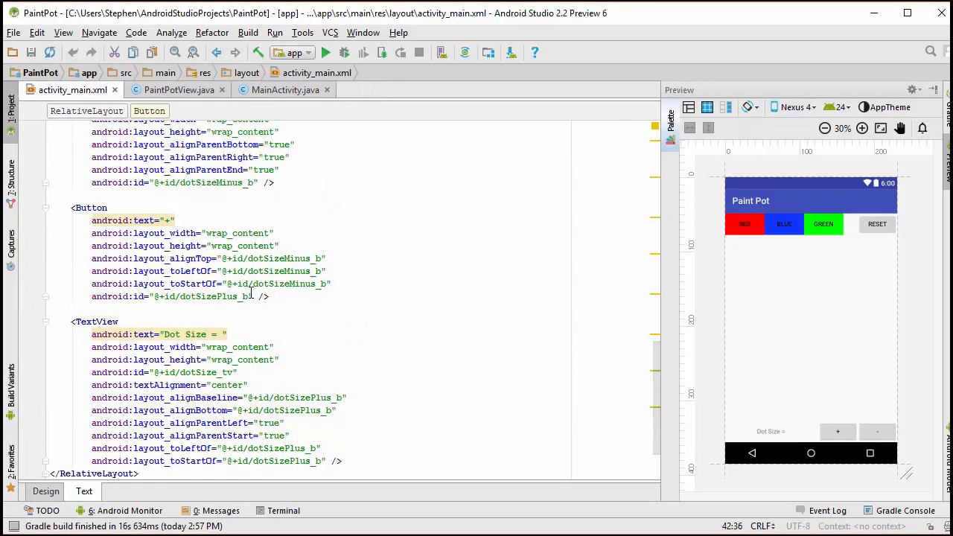
scroll(down, 3)
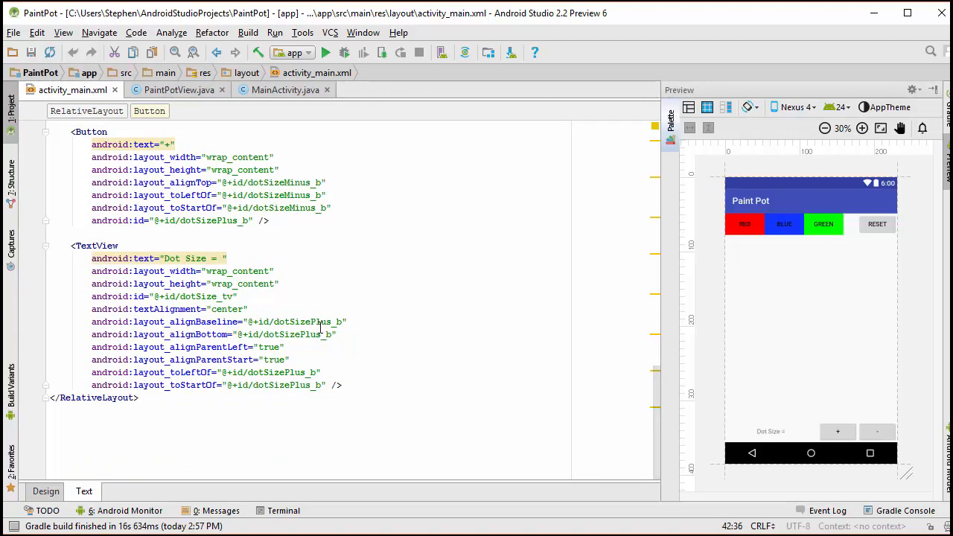
click(340, 385)
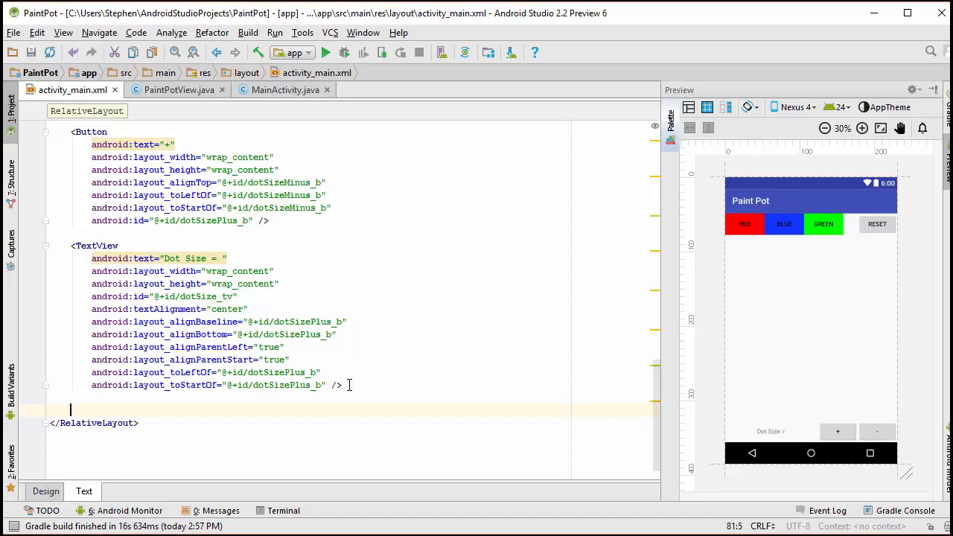
text(<)
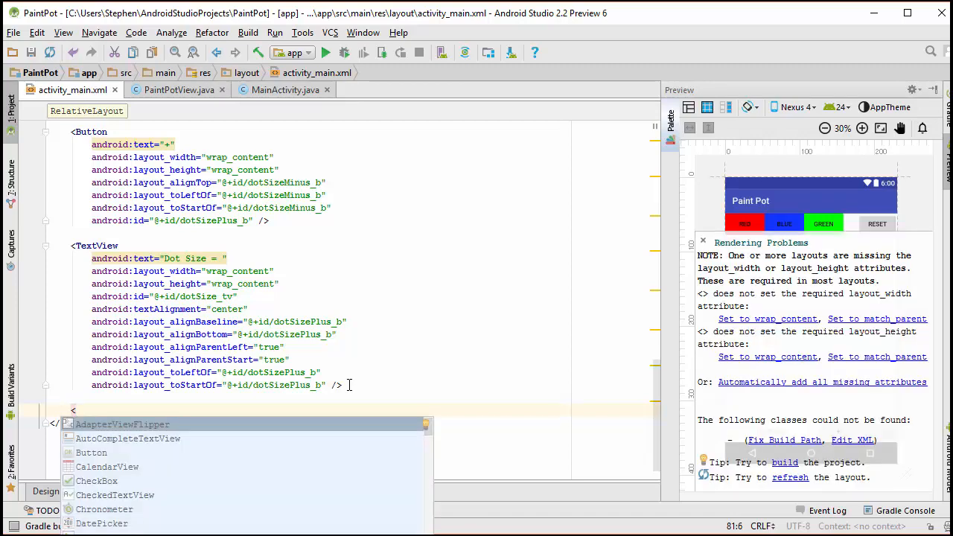
text(PaintPotView)
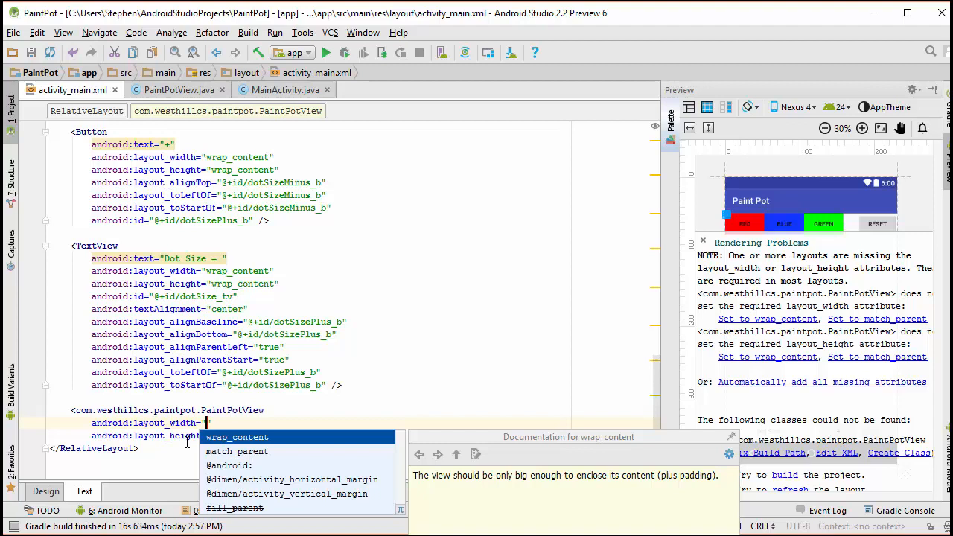
mouse_move(244, 459)
text(match_parent)
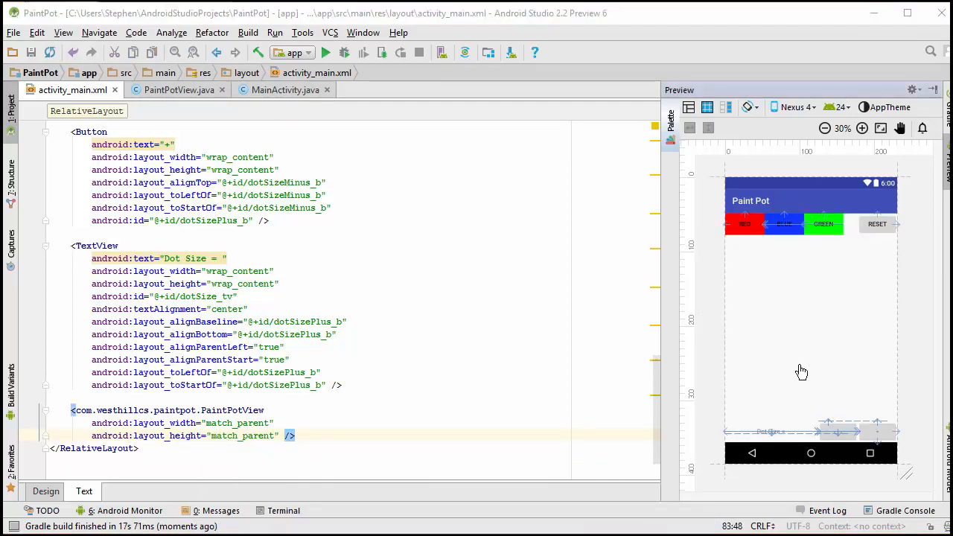
mouse_move(862, 390)
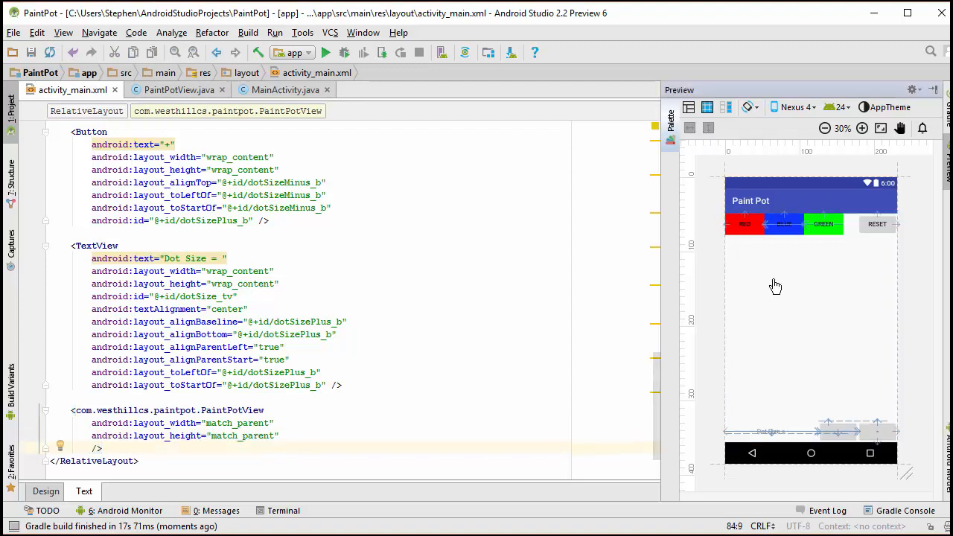
click(811, 328)
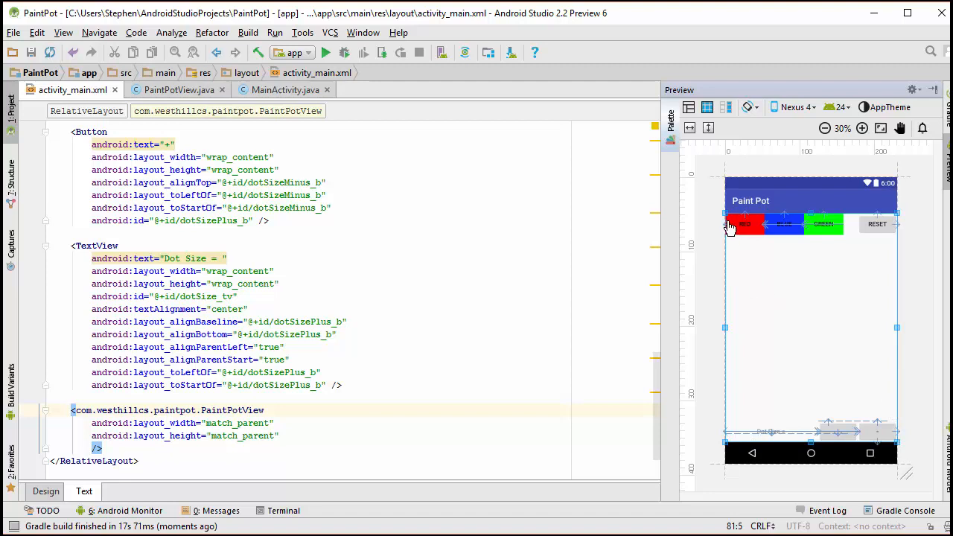
mouse_move(785, 292)
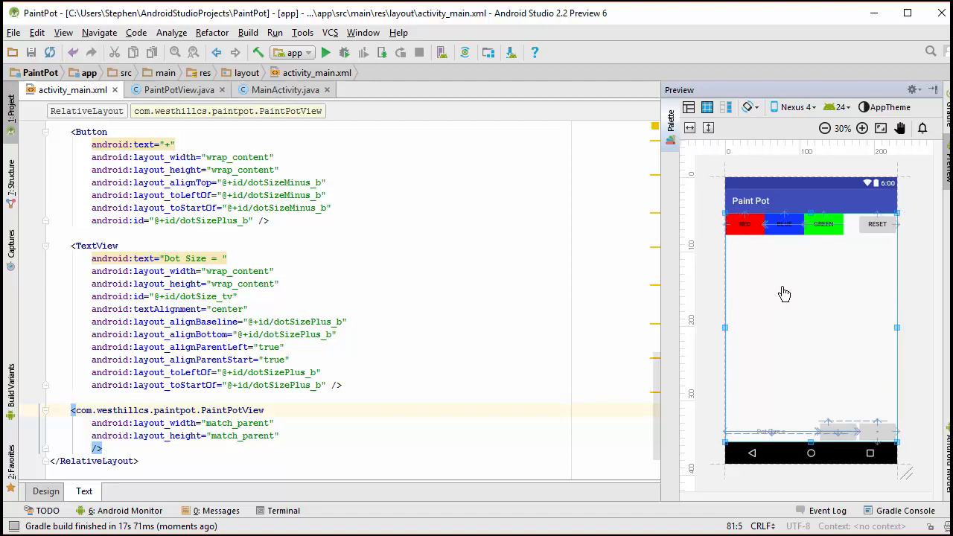
mouse_move(829, 301)
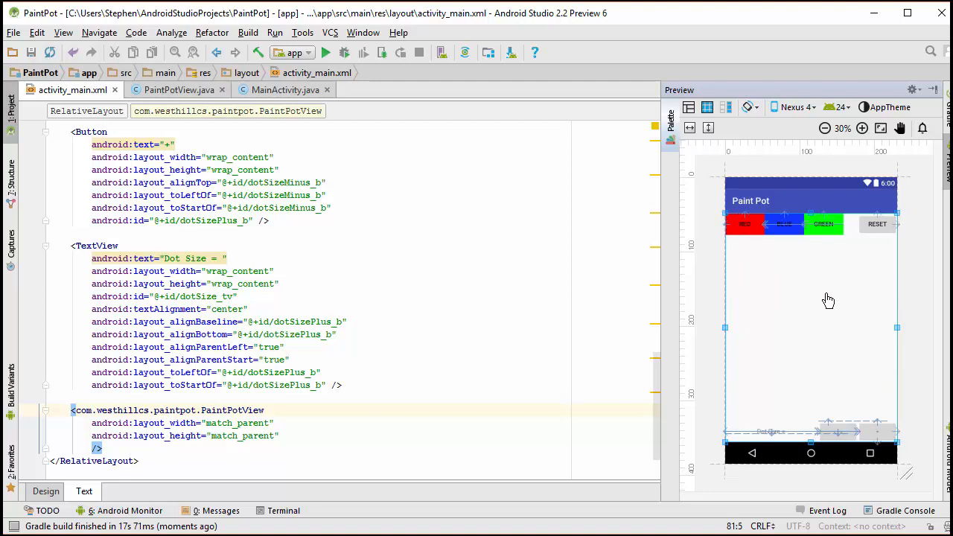
mouse_move(862, 291)
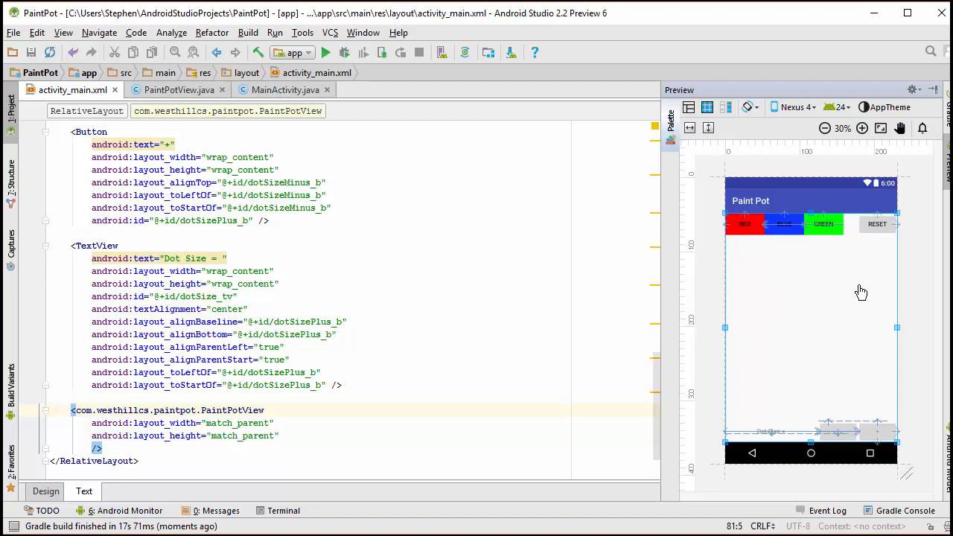
mouse_move(845, 399)
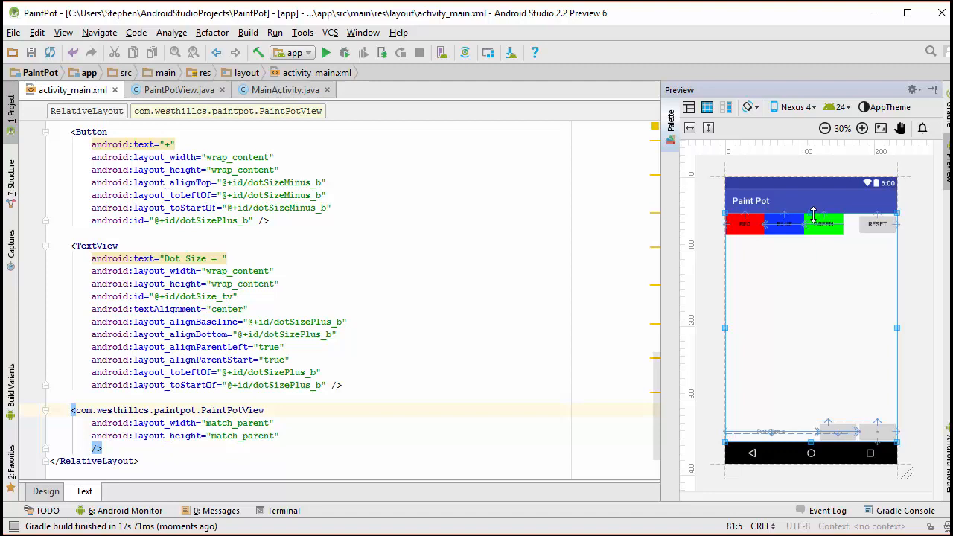
mouse_move(756, 238)
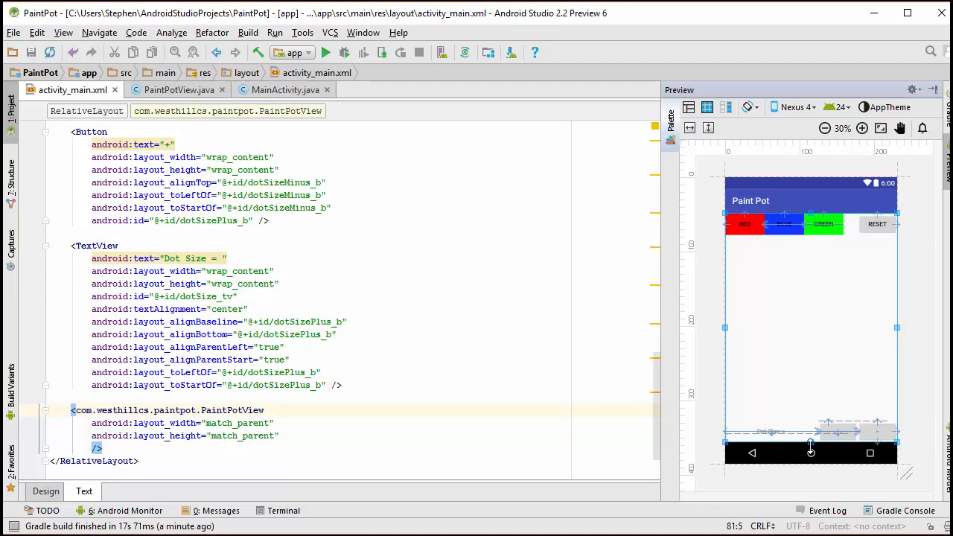
mouse_move(884, 444)
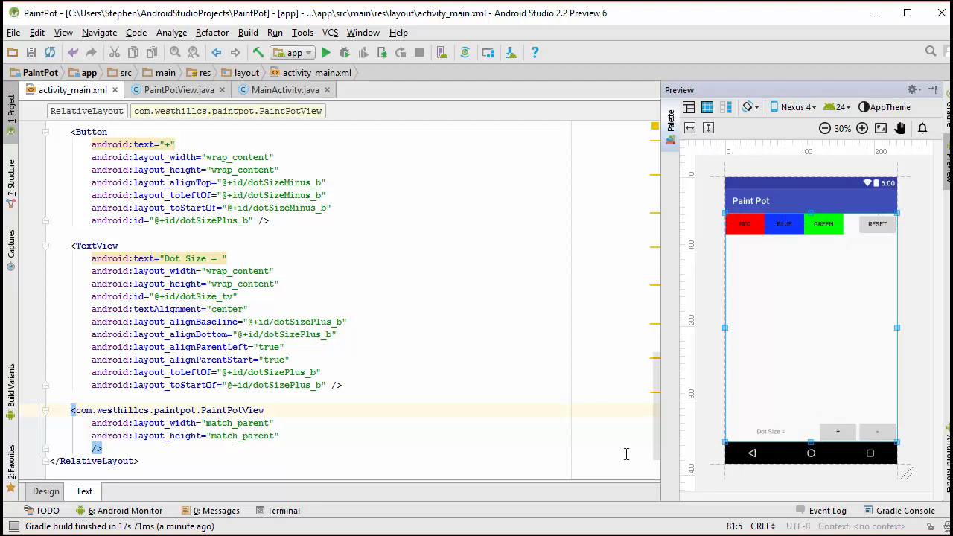
mouse_move(343, 448)
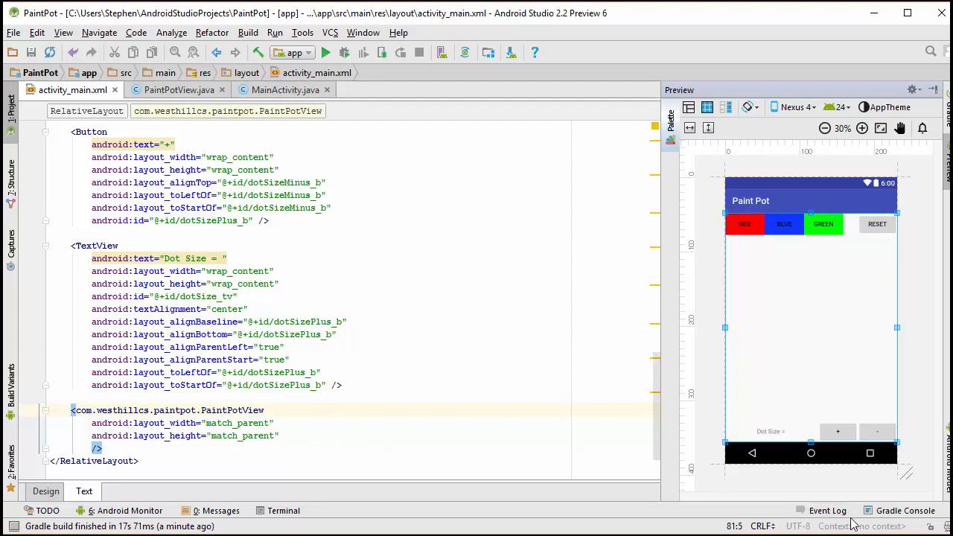
click(283, 436)
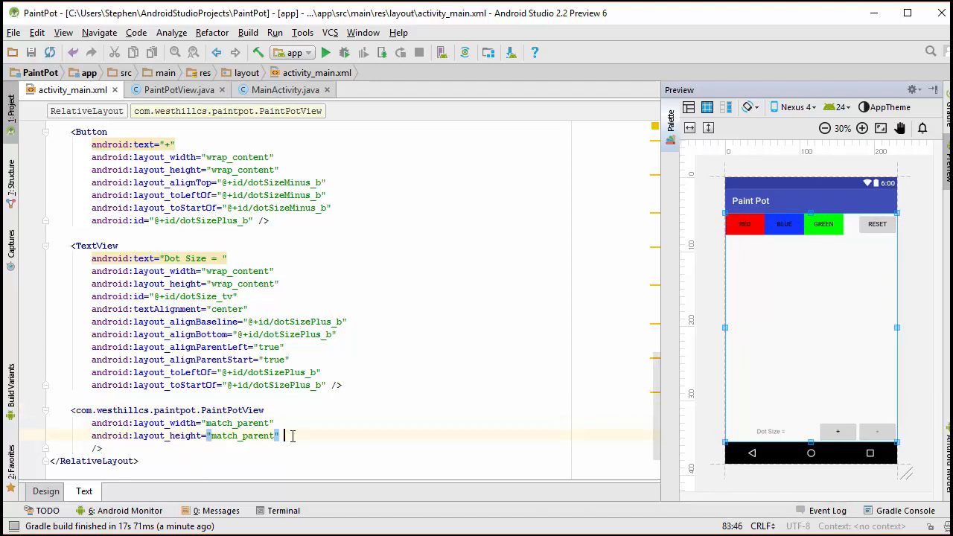
key(Return)
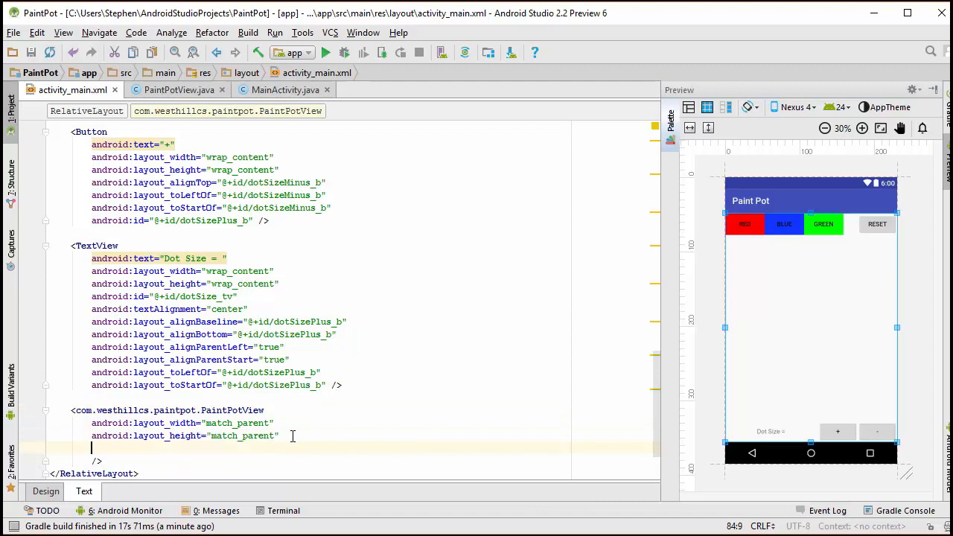
text(android:layout_below="@id/red_b)
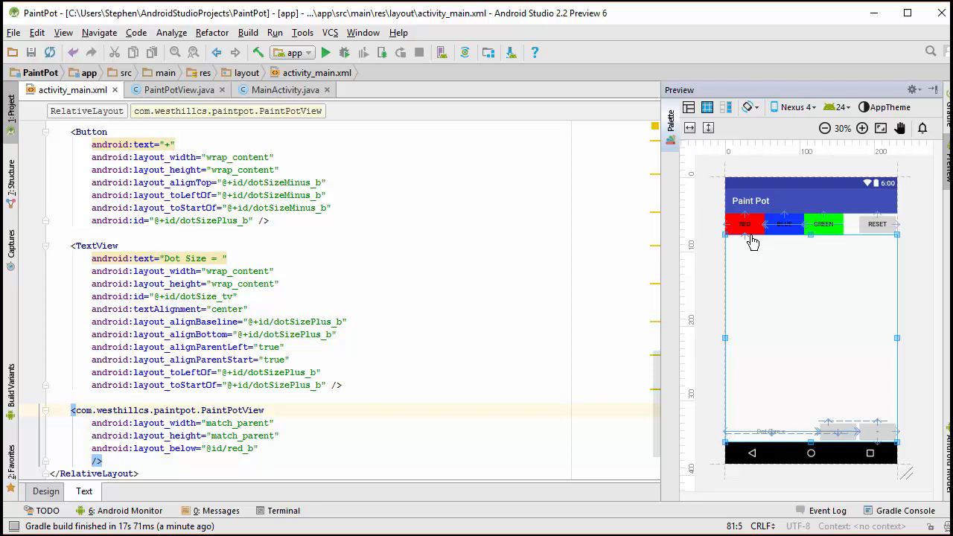
mouse_move(781, 245)
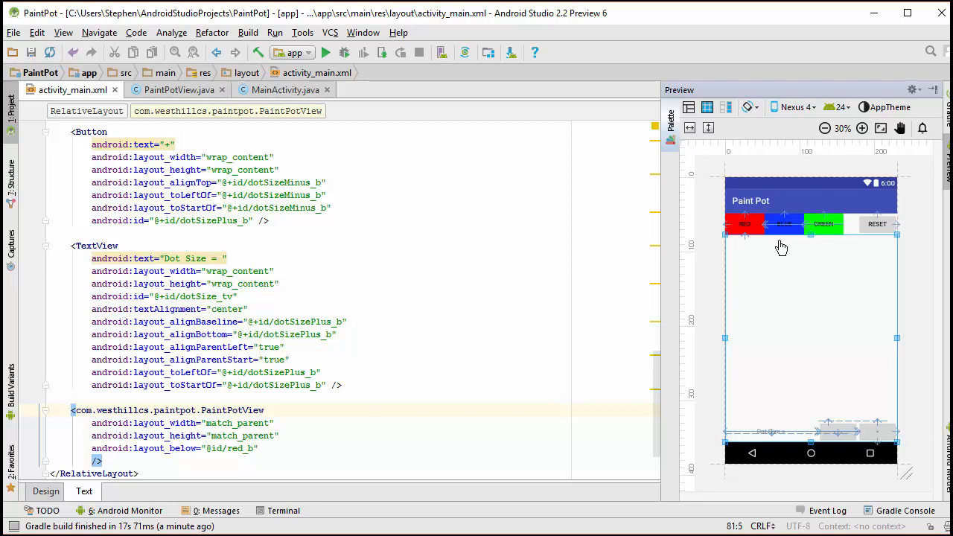
mouse_move(833, 242)
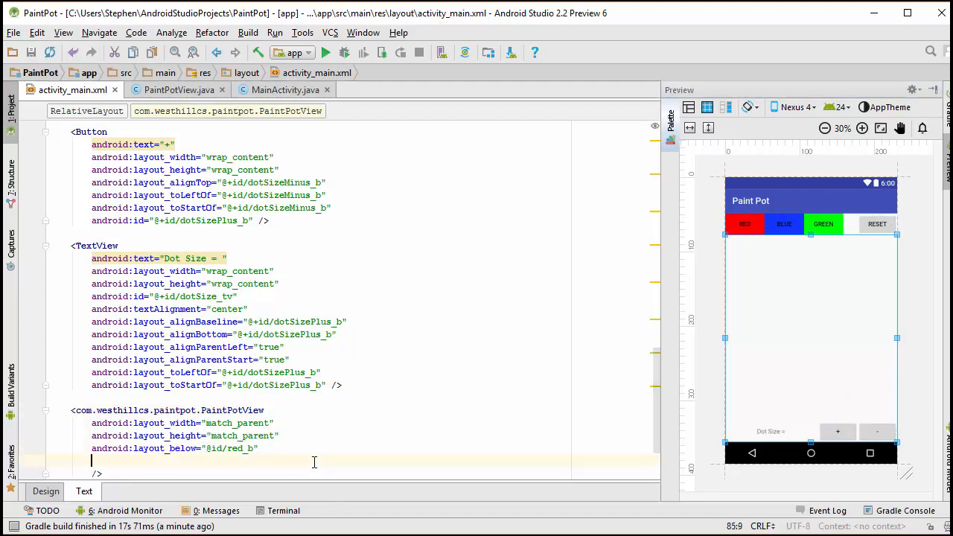
text(android:layout_above=")
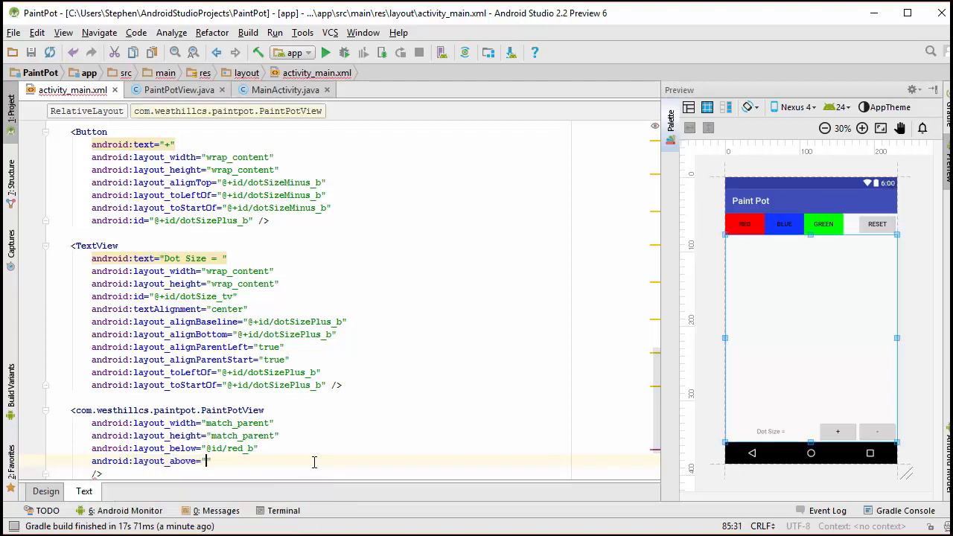
text(@id/dotSizePlus_b)
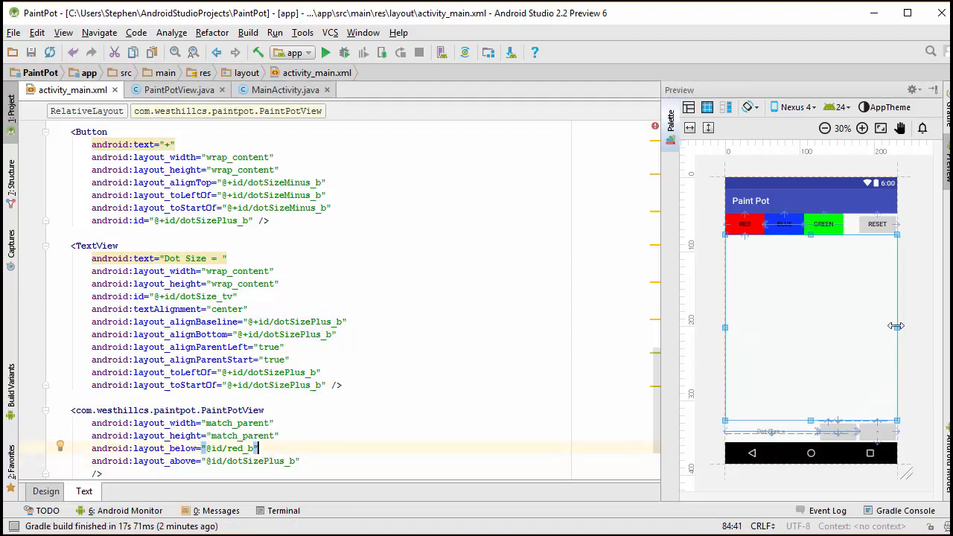
mouse_move(870, 382)
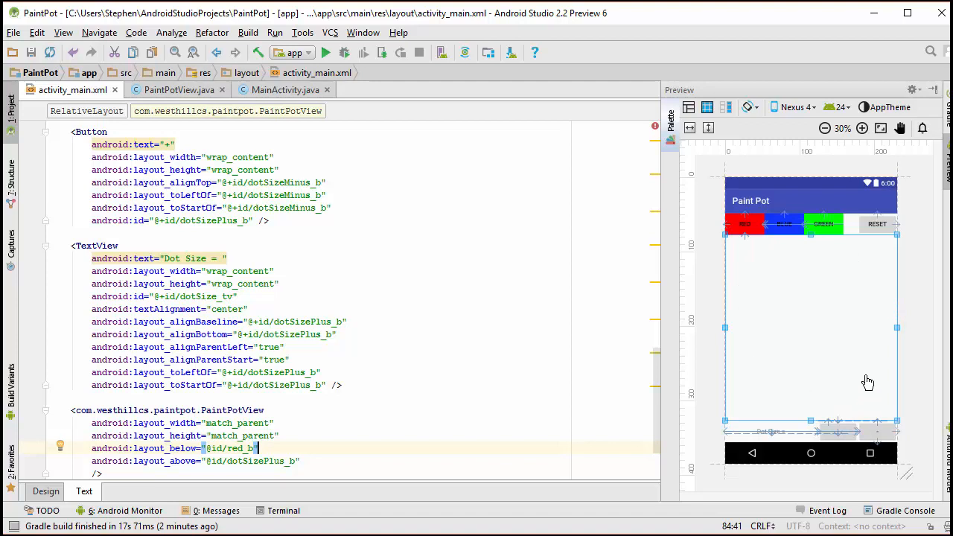
mouse_move(905, 383)
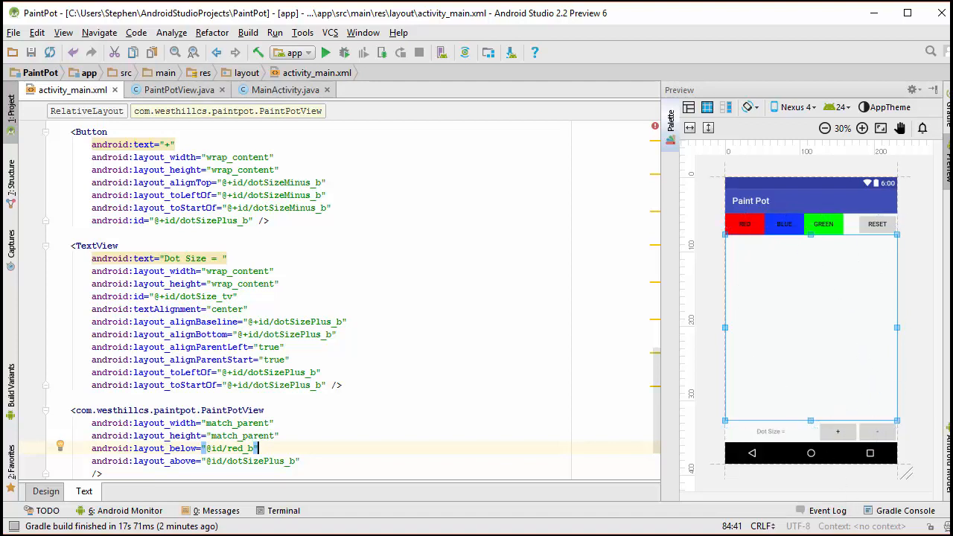
mouse_move(844, 313)
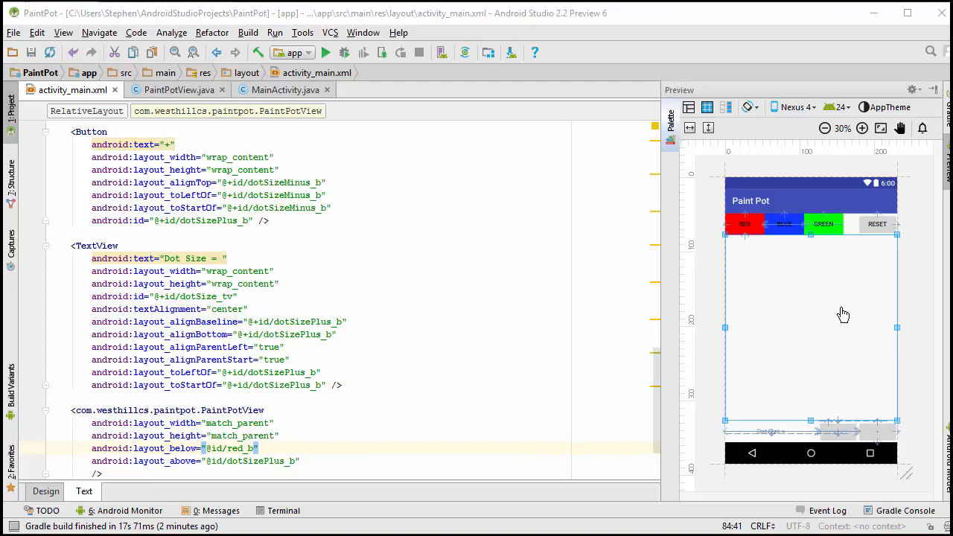
scroll(down, 3)
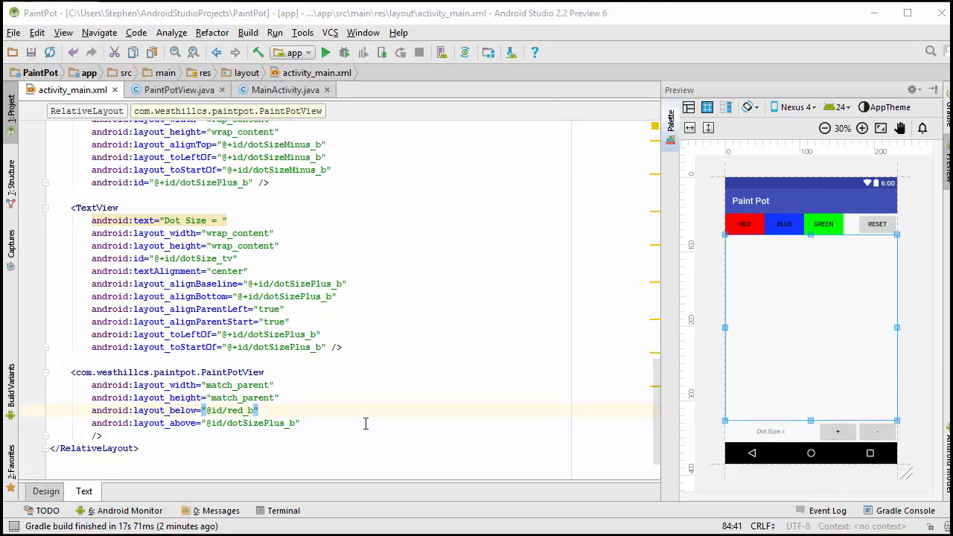
click(290, 372)
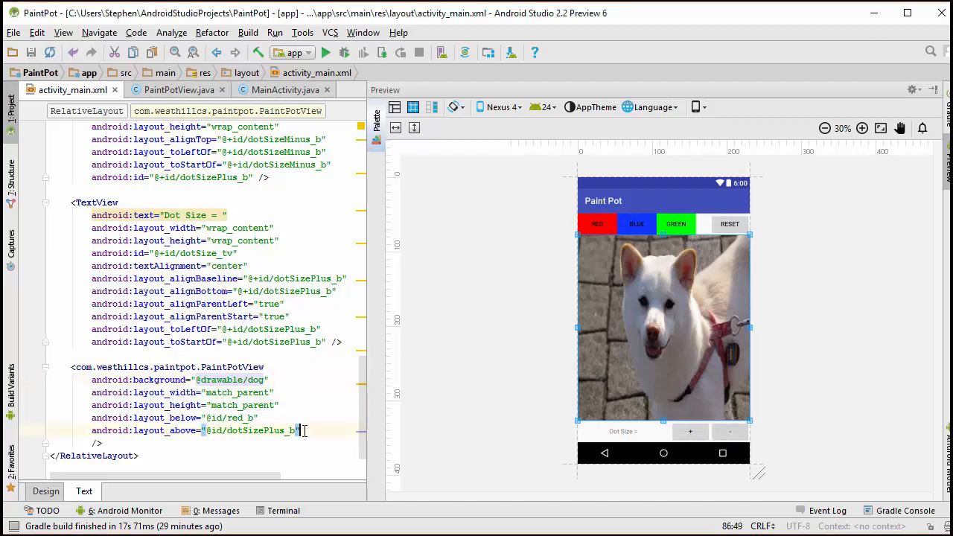
key(Return)
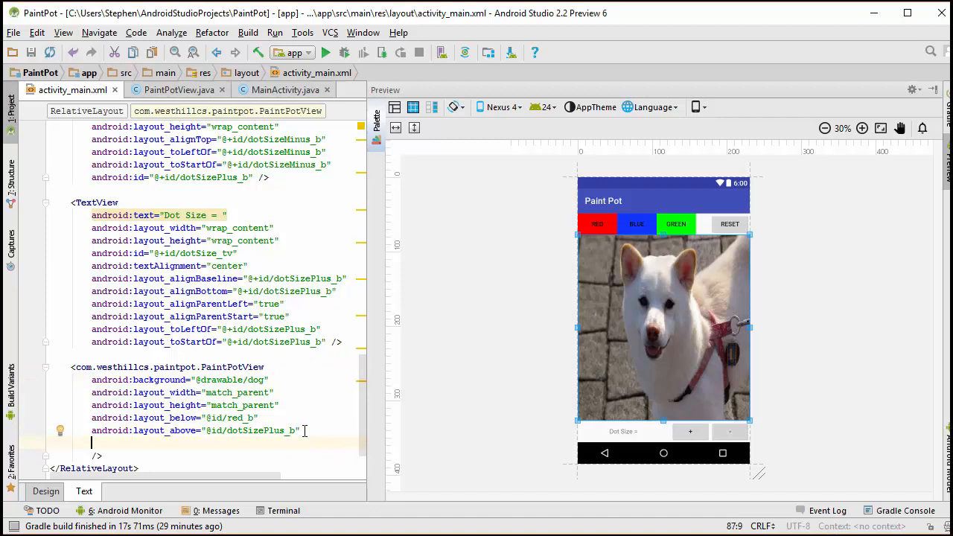
text(android:id="@id/drawingPad_v")
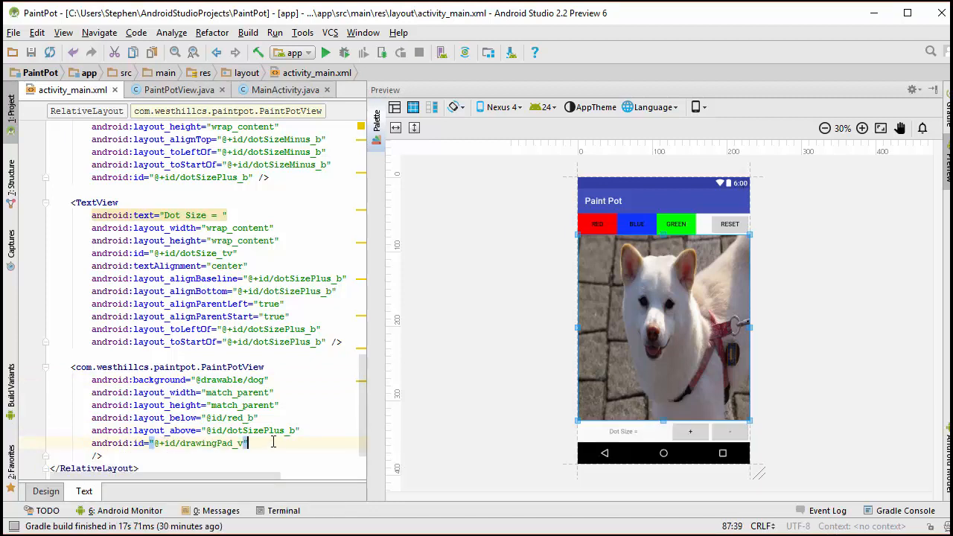
click(325, 52)
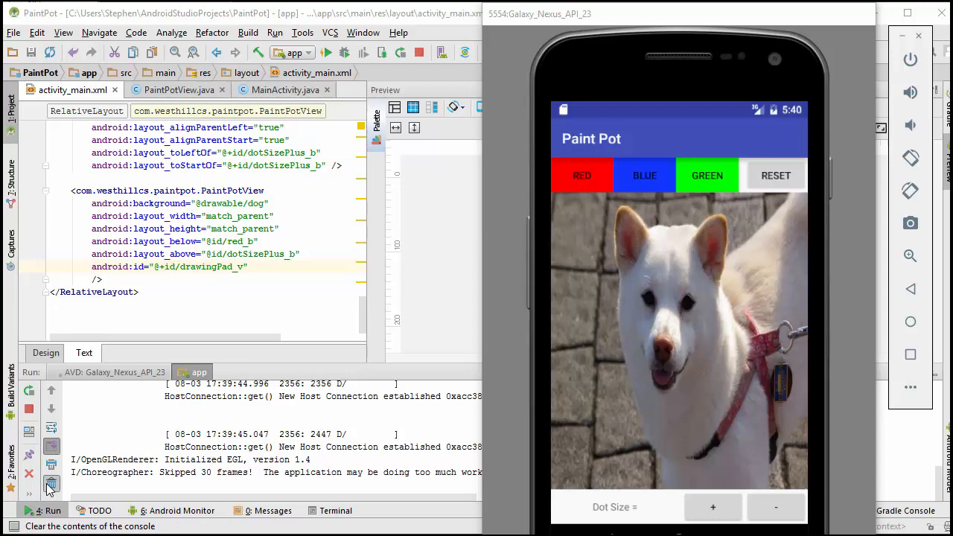
Step: Clear the Run console, then tap plus in the running PaintPot app to log a press
click(581, 175)
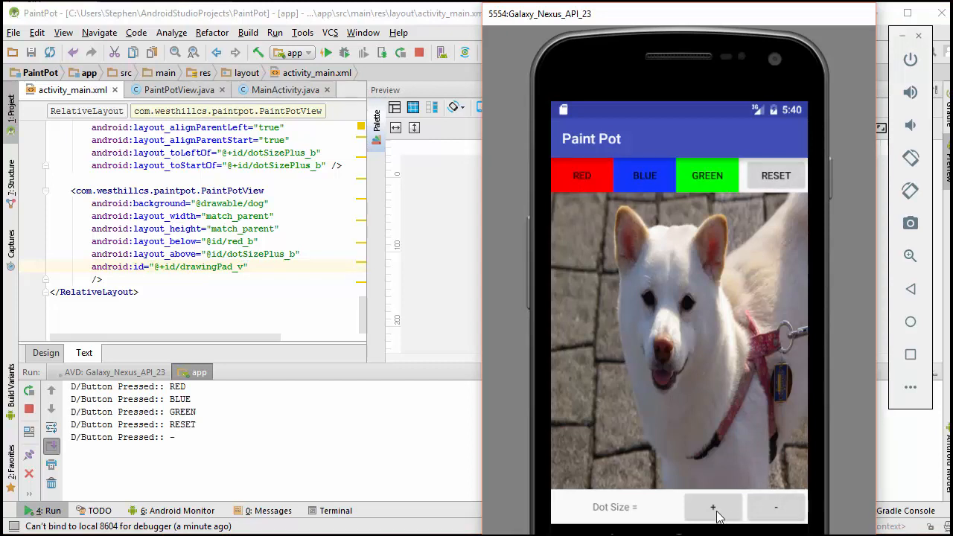
click(713, 507)
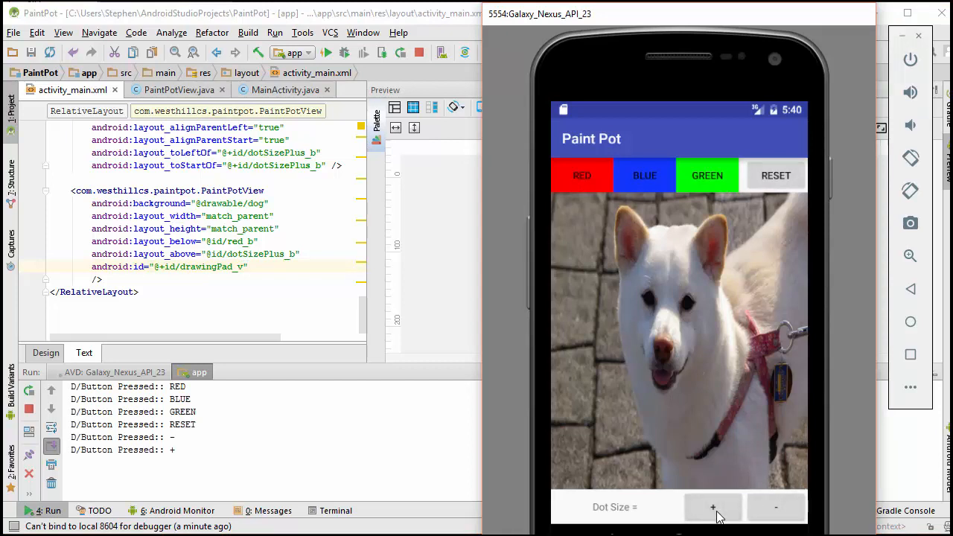
mouse_move(685, 374)
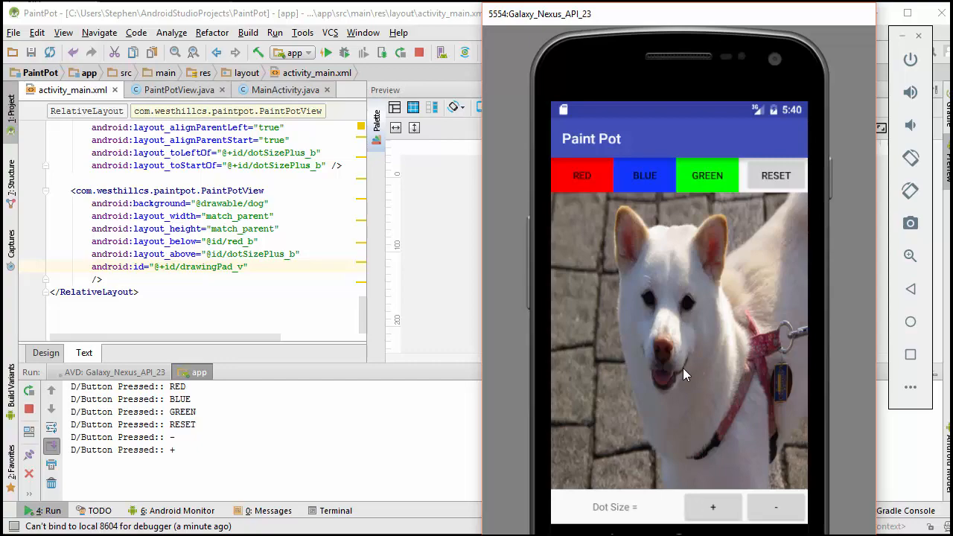